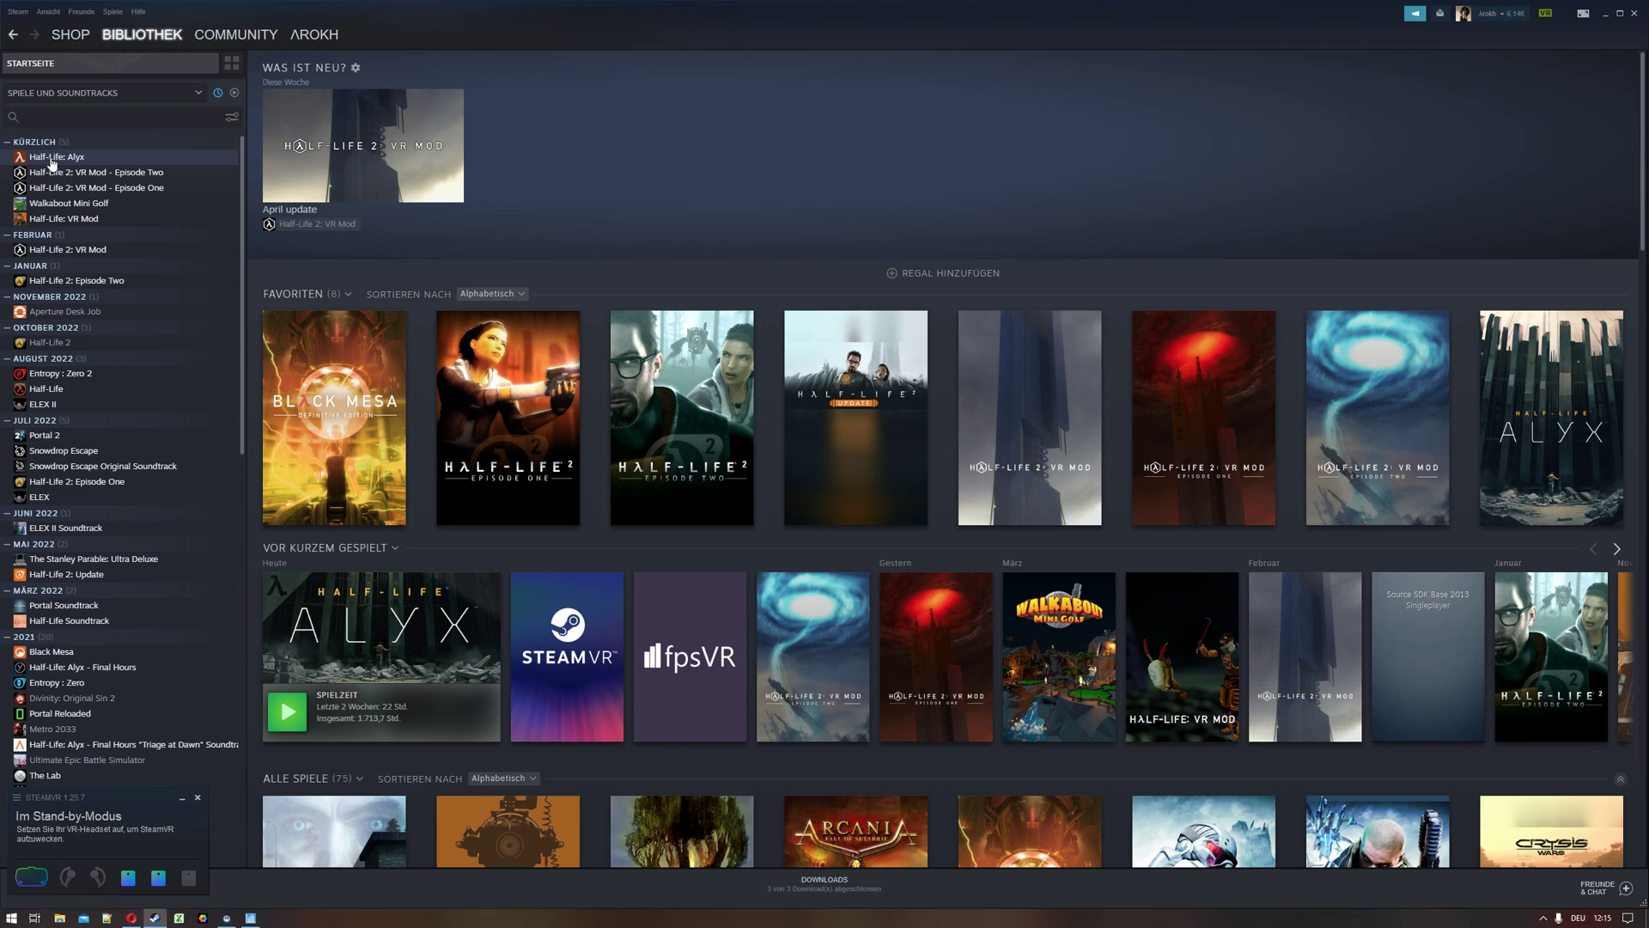
Check Half-Life: Alyx's launch options in its Steam properties, then close them.
right_click(57, 156)
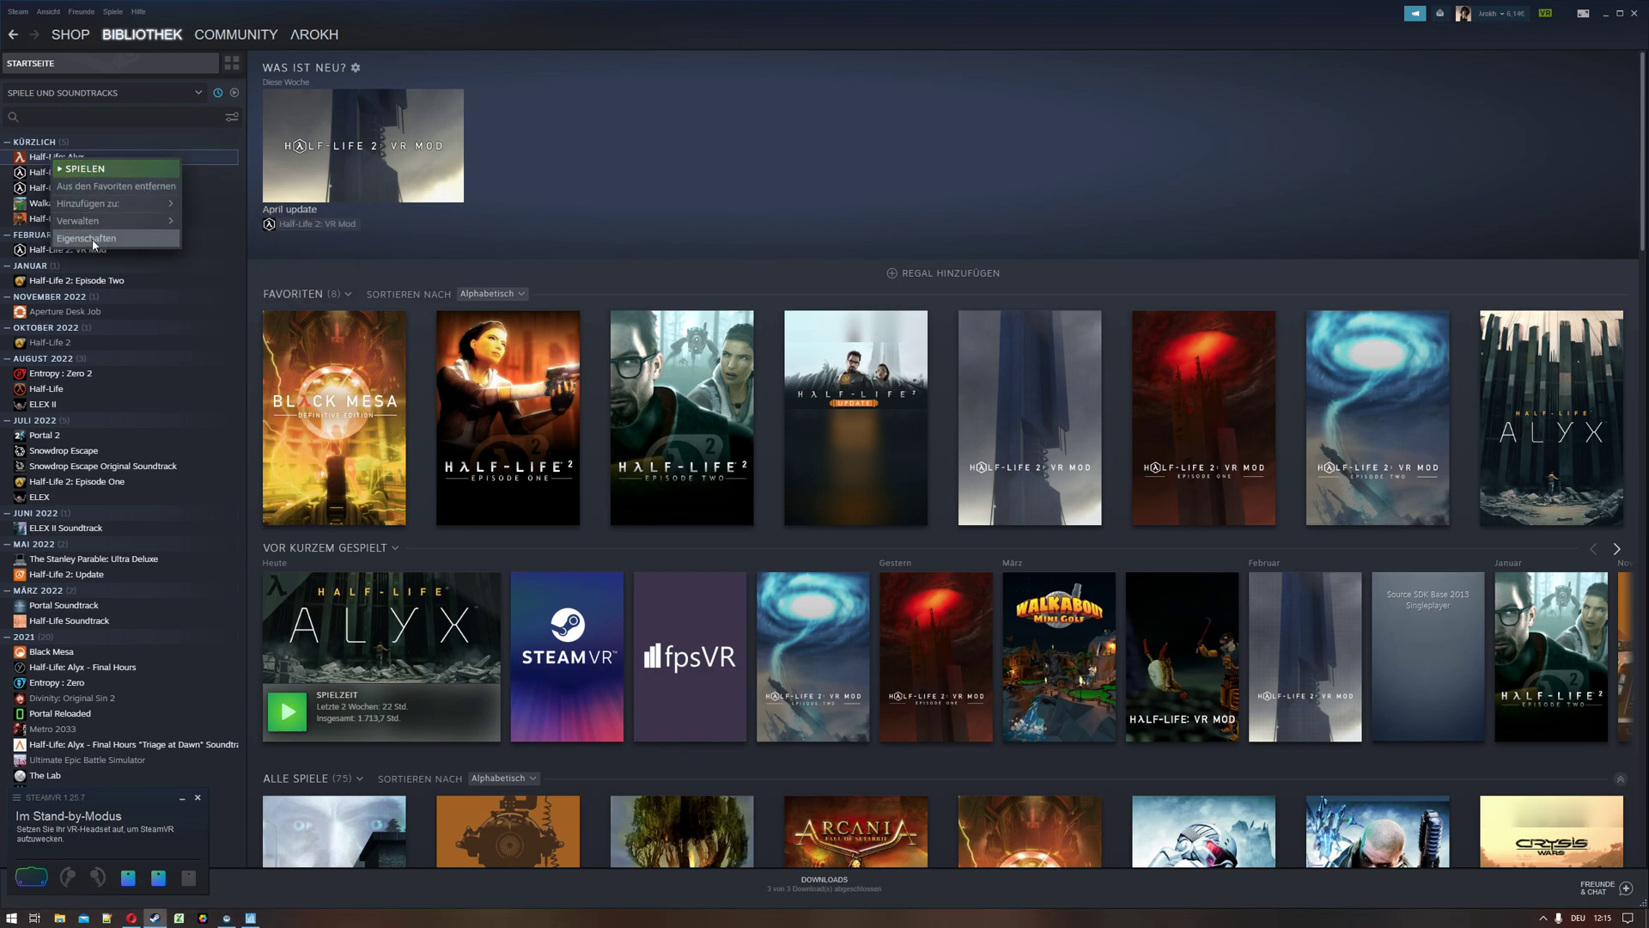
click(86, 237)
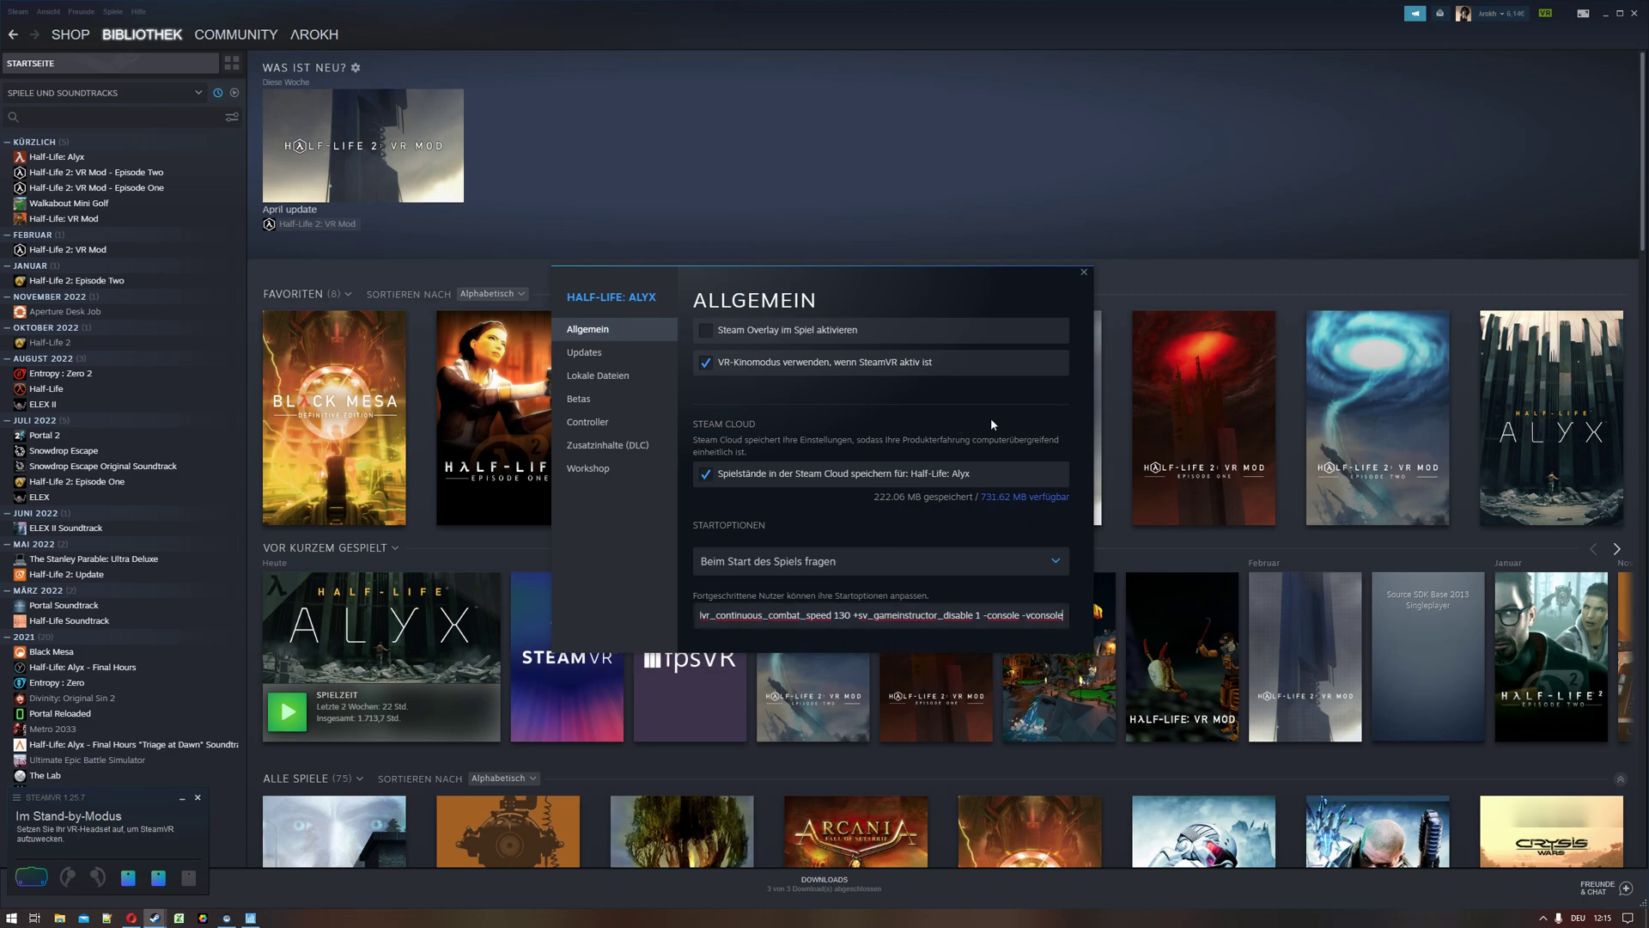
click(1082, 273)
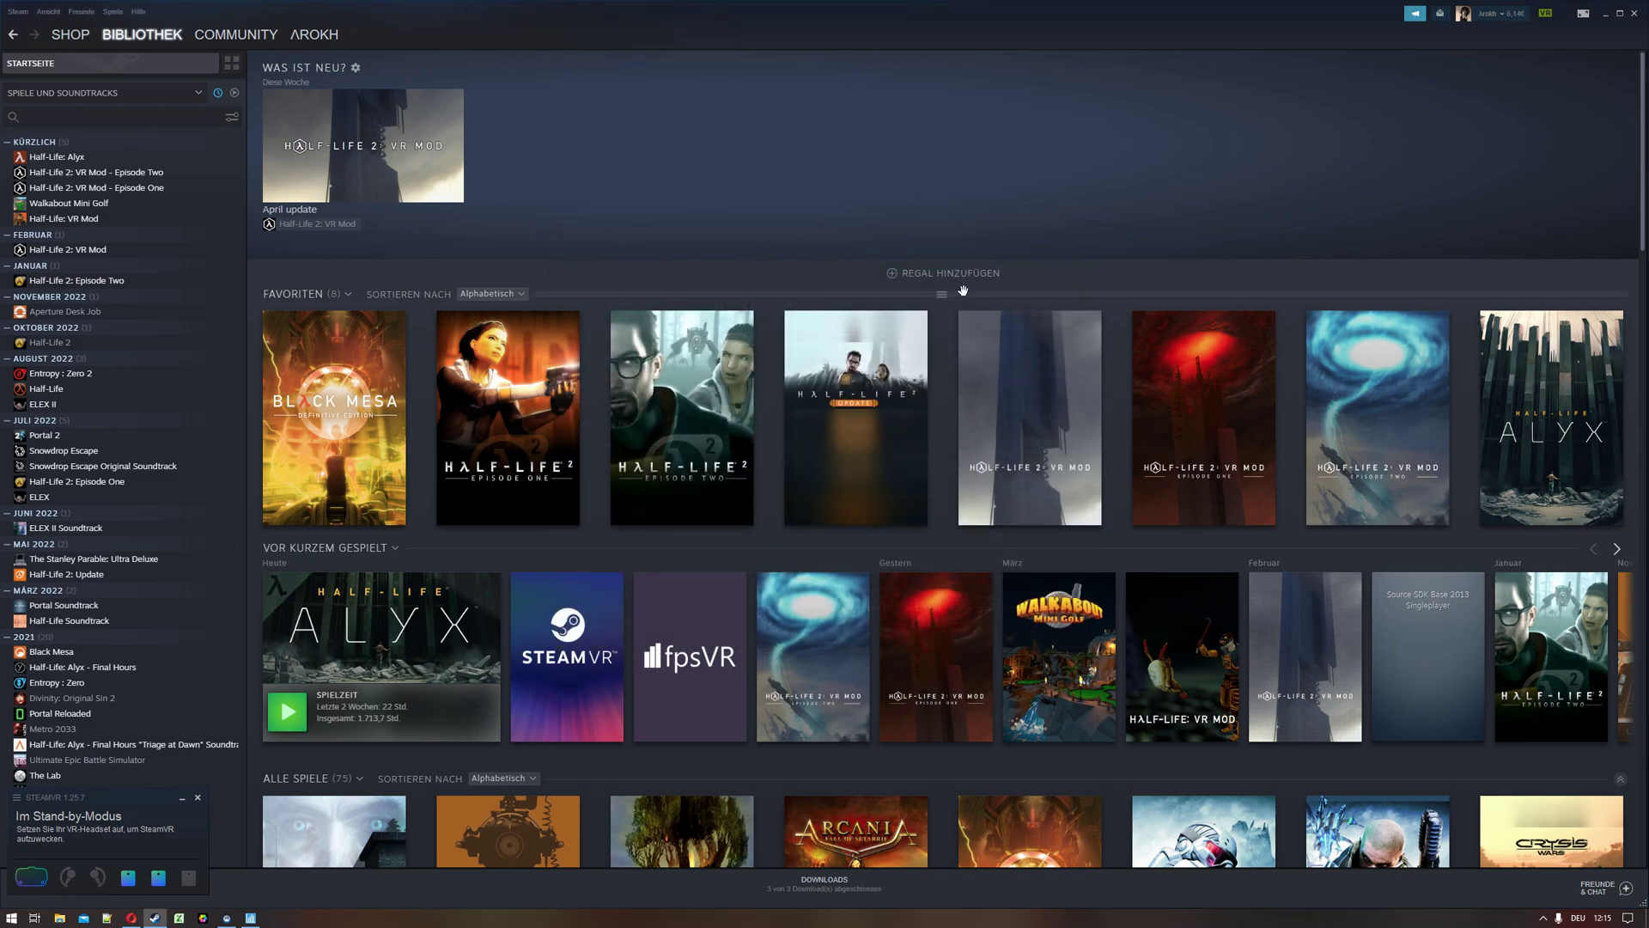
mouse_move(770, 332)
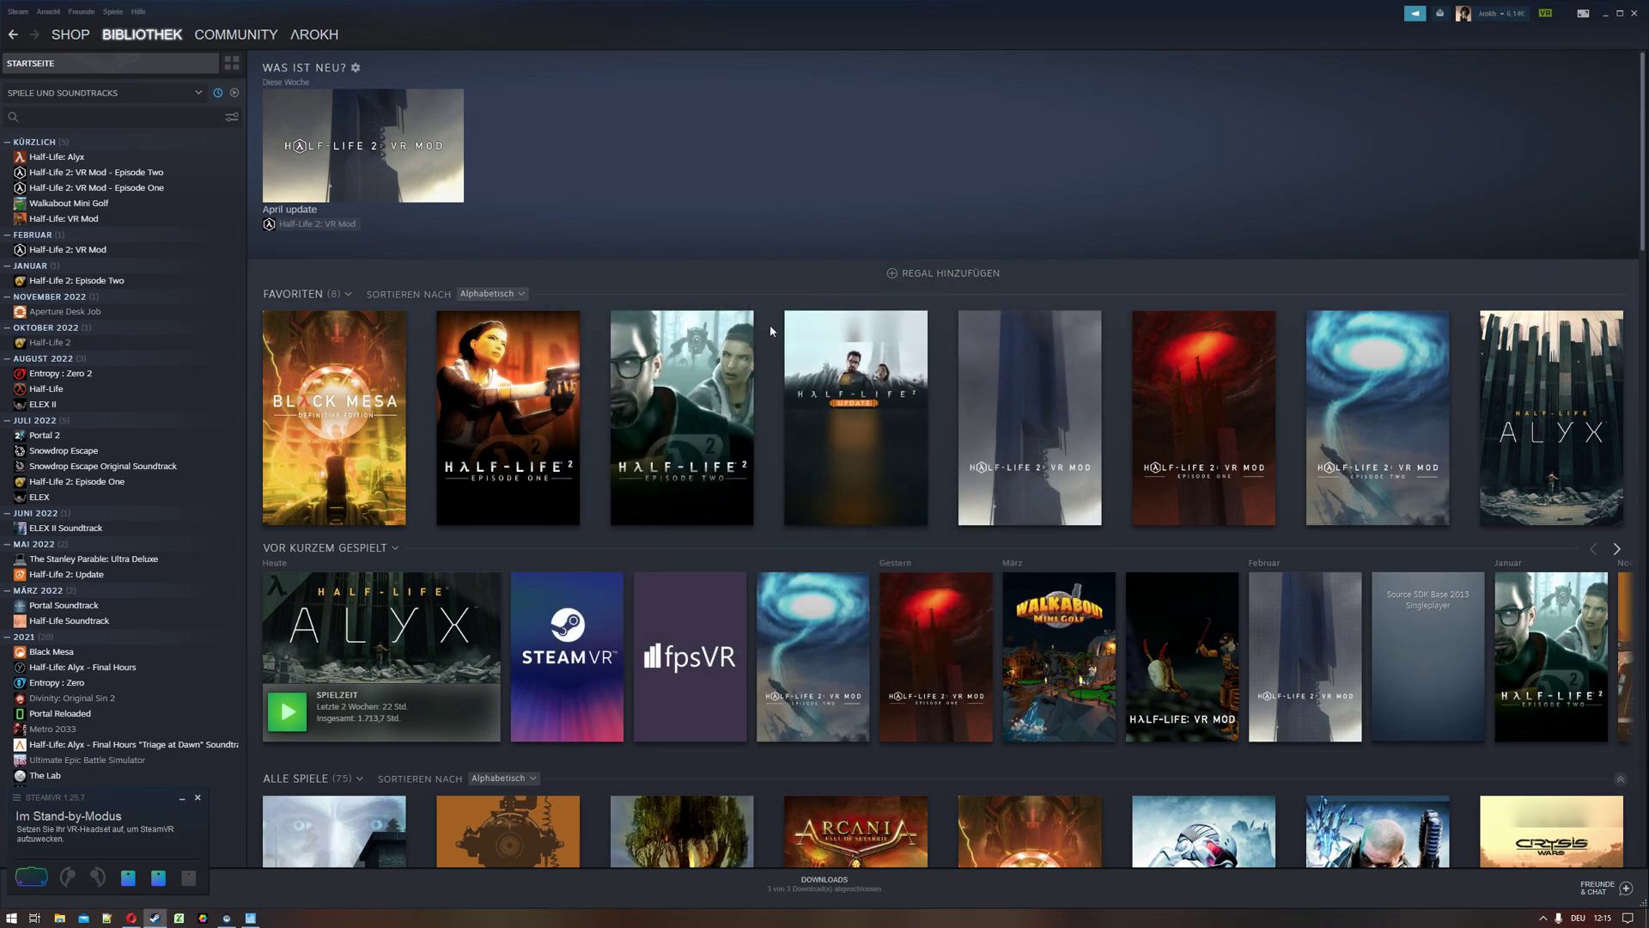
Navigate File Explorer to Vault (I:) > SteamLibrary > steamapps > common > Half-Life Alyx > game > hlvr > cfg.
click(83, 918)
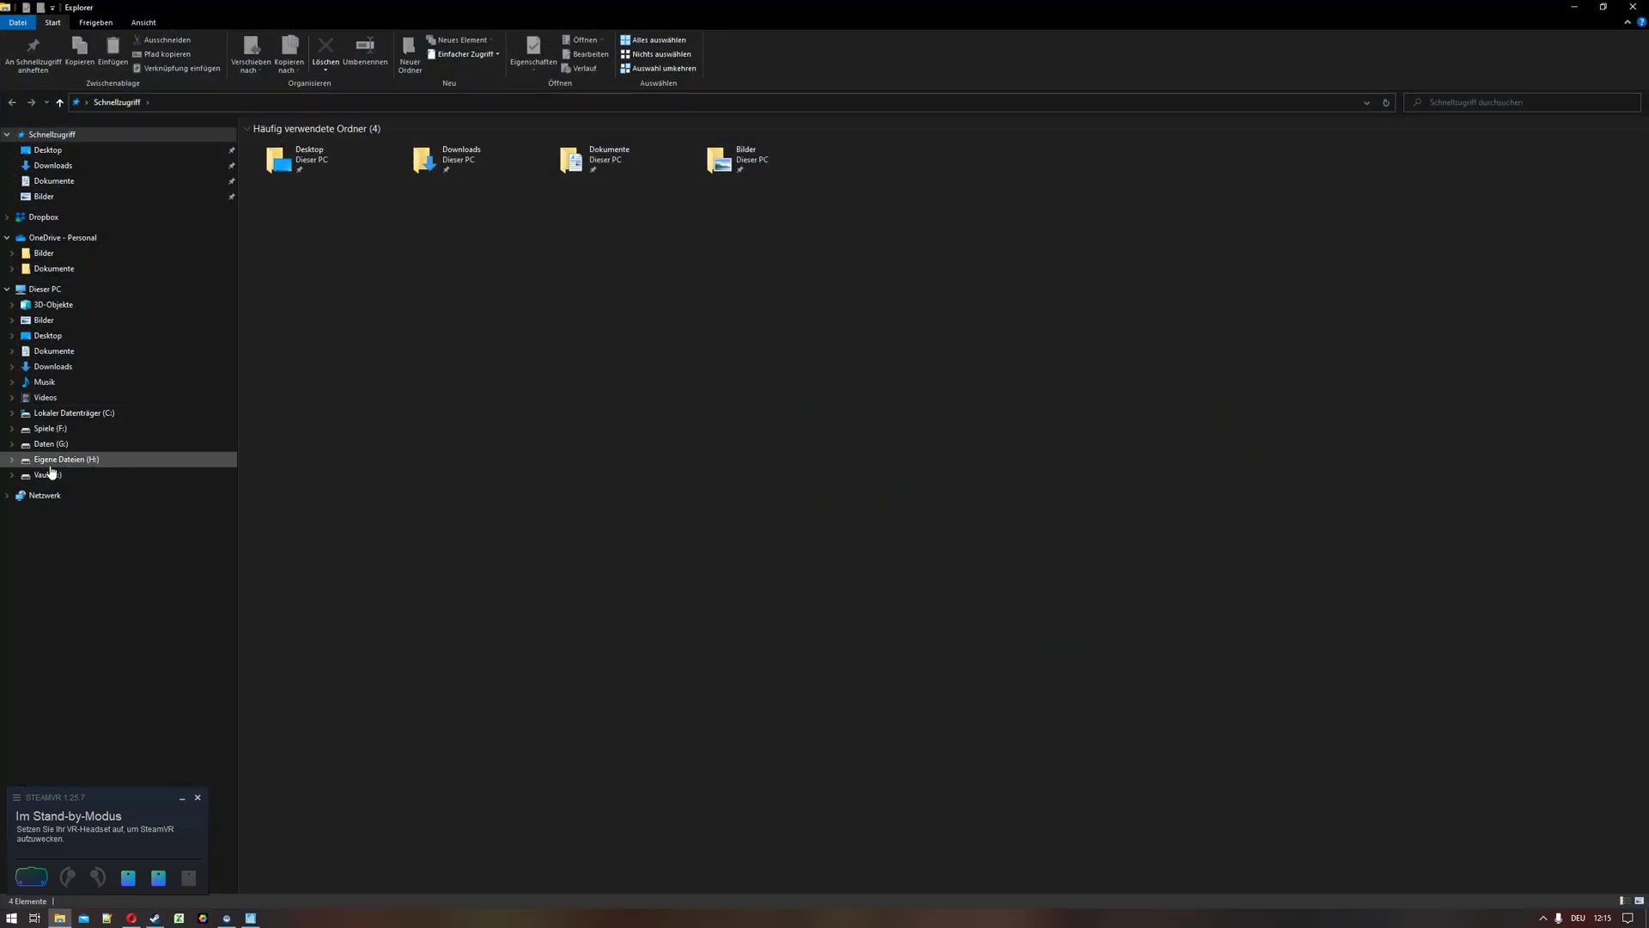
click(46, 474)
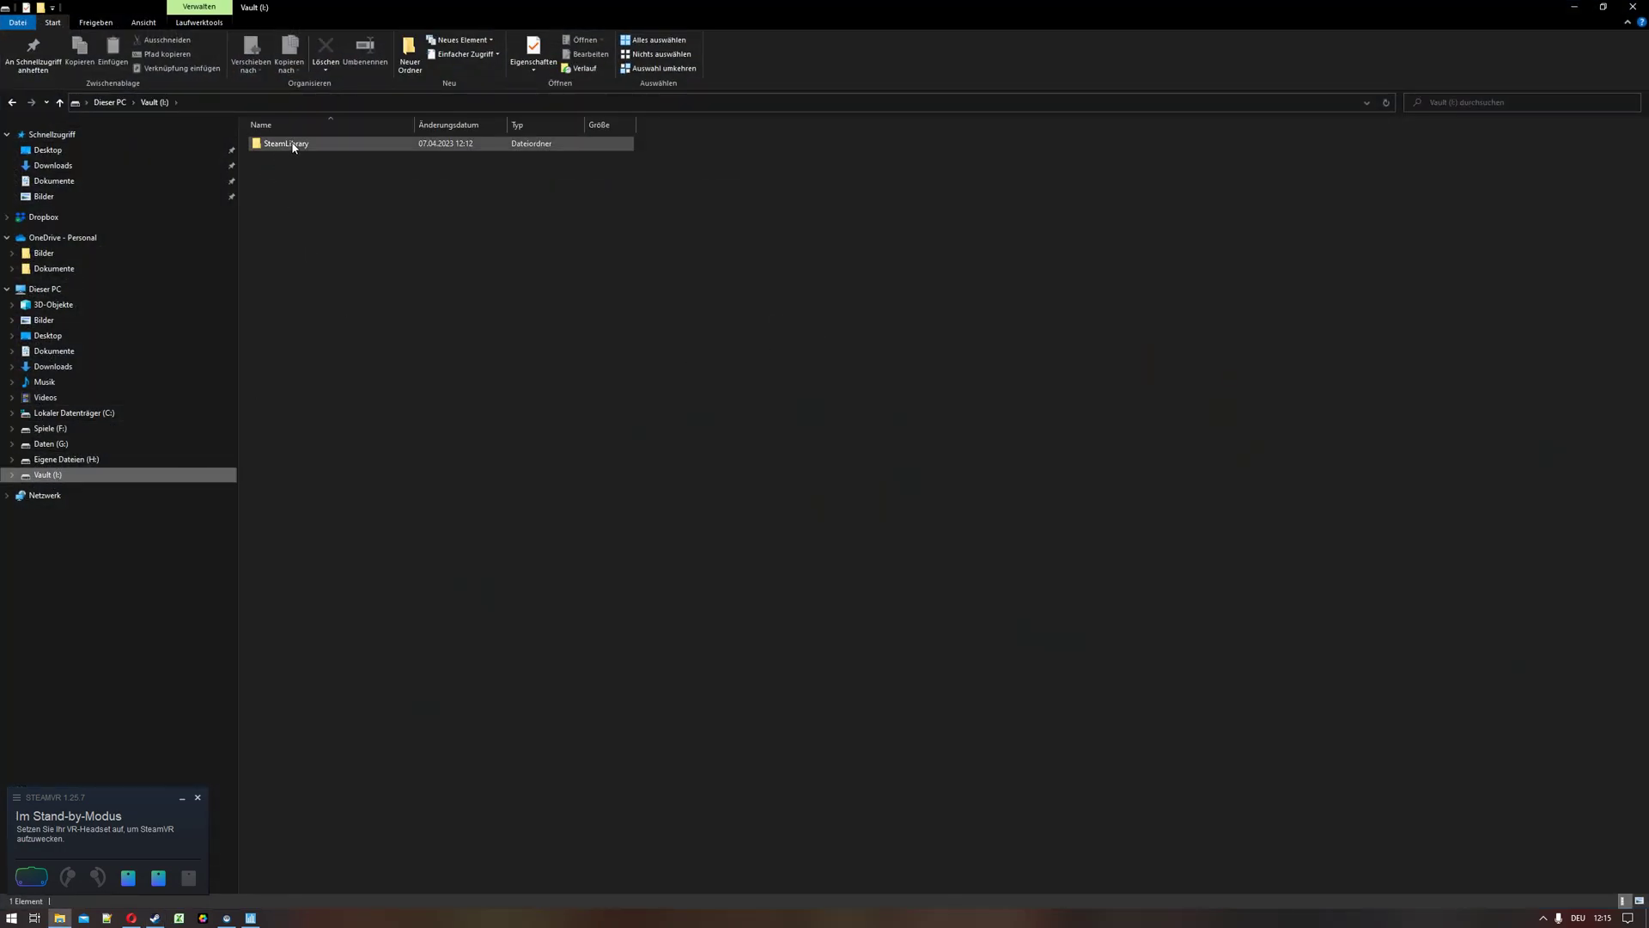
double_click(287, 143)
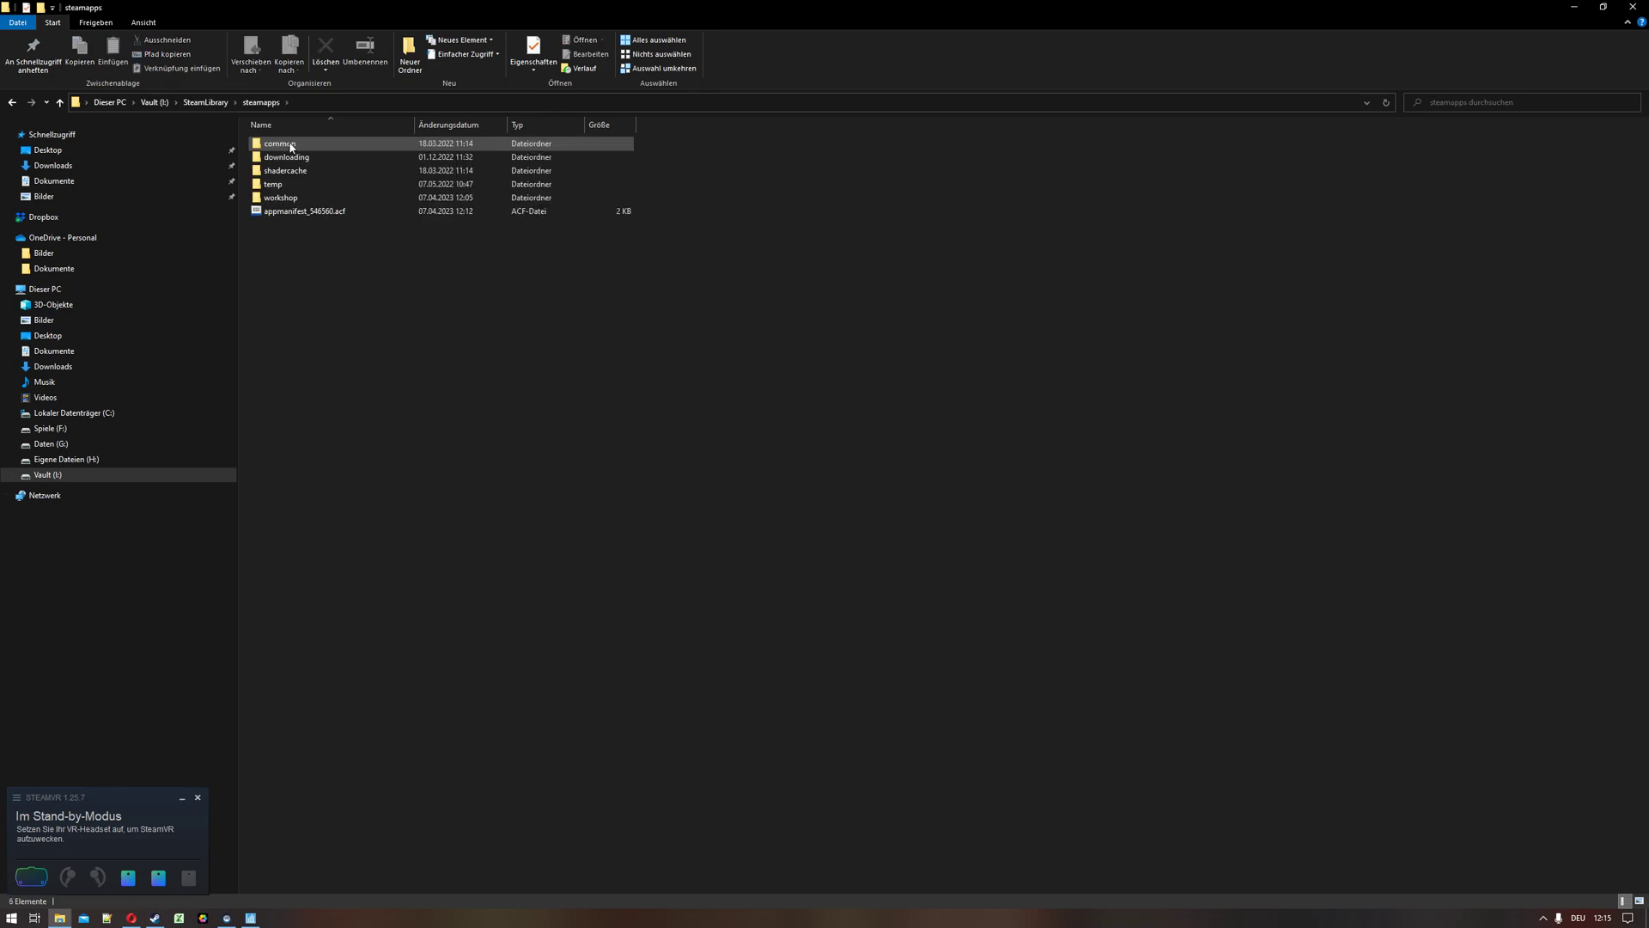
double_click(278, 142)
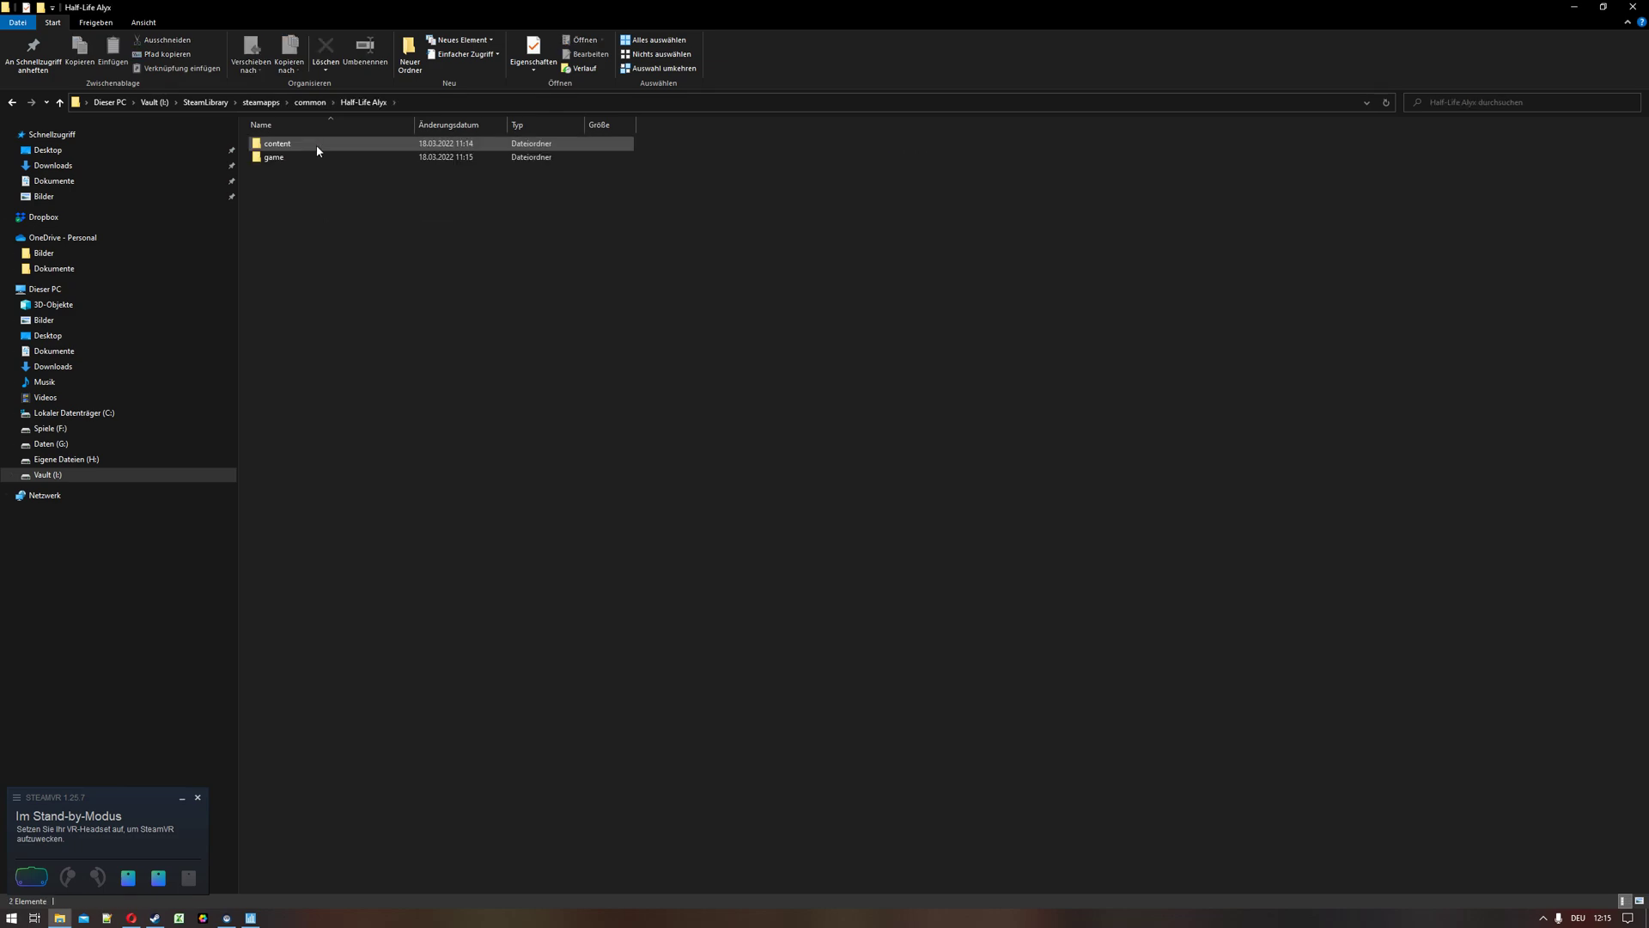
double_click(274, 156)
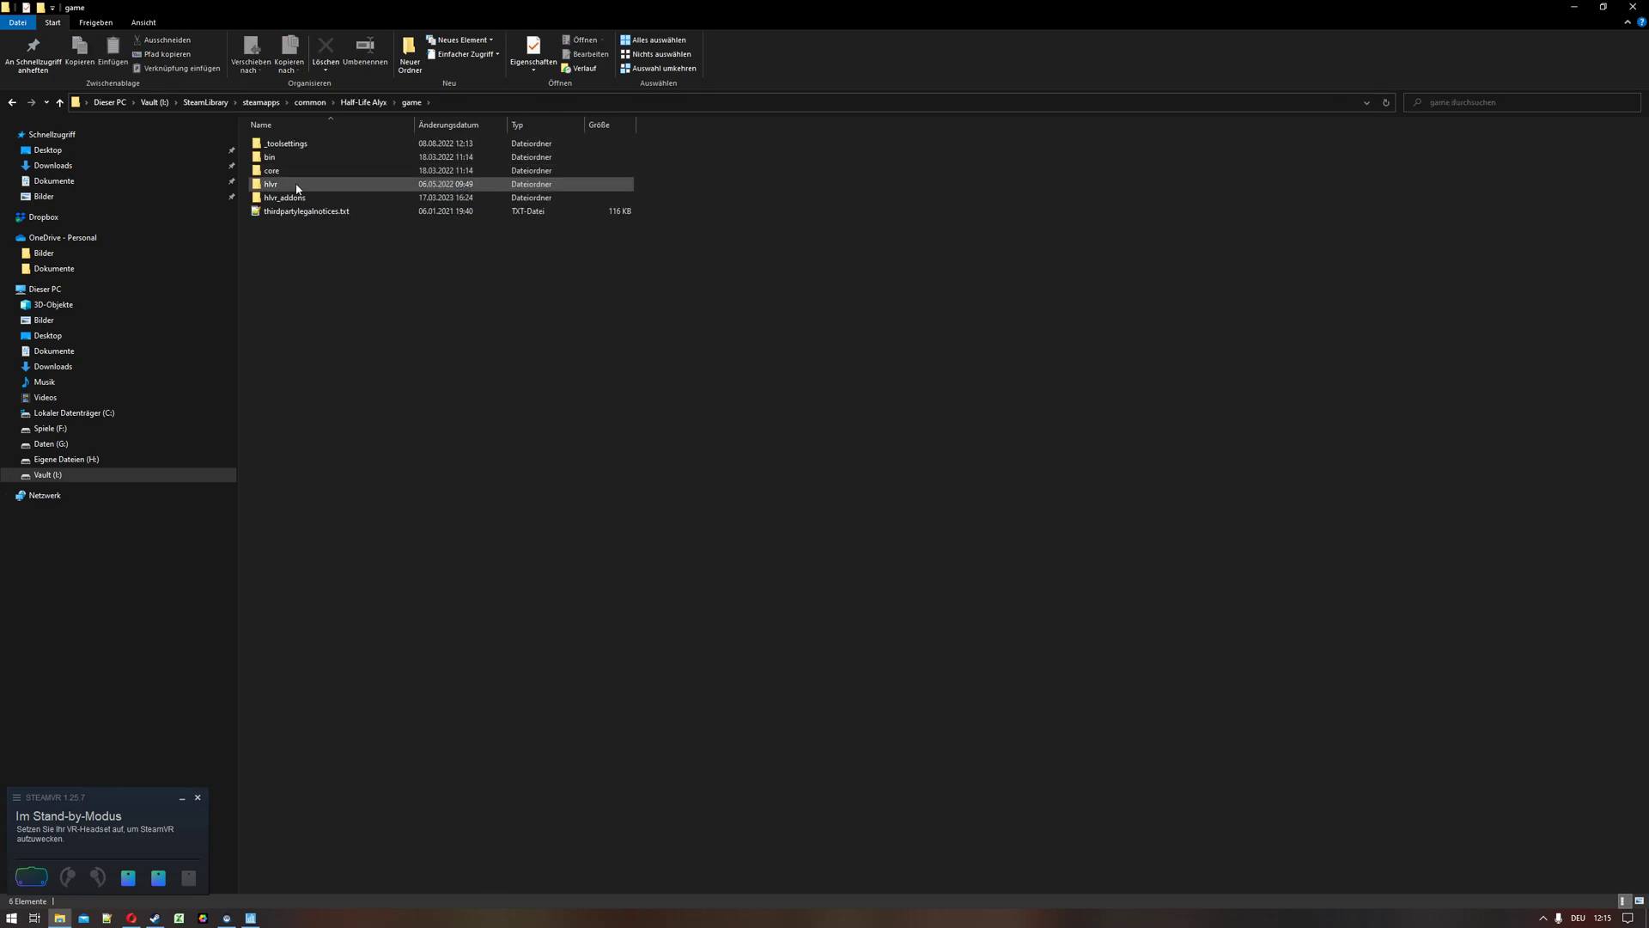
double_click(270, 184)
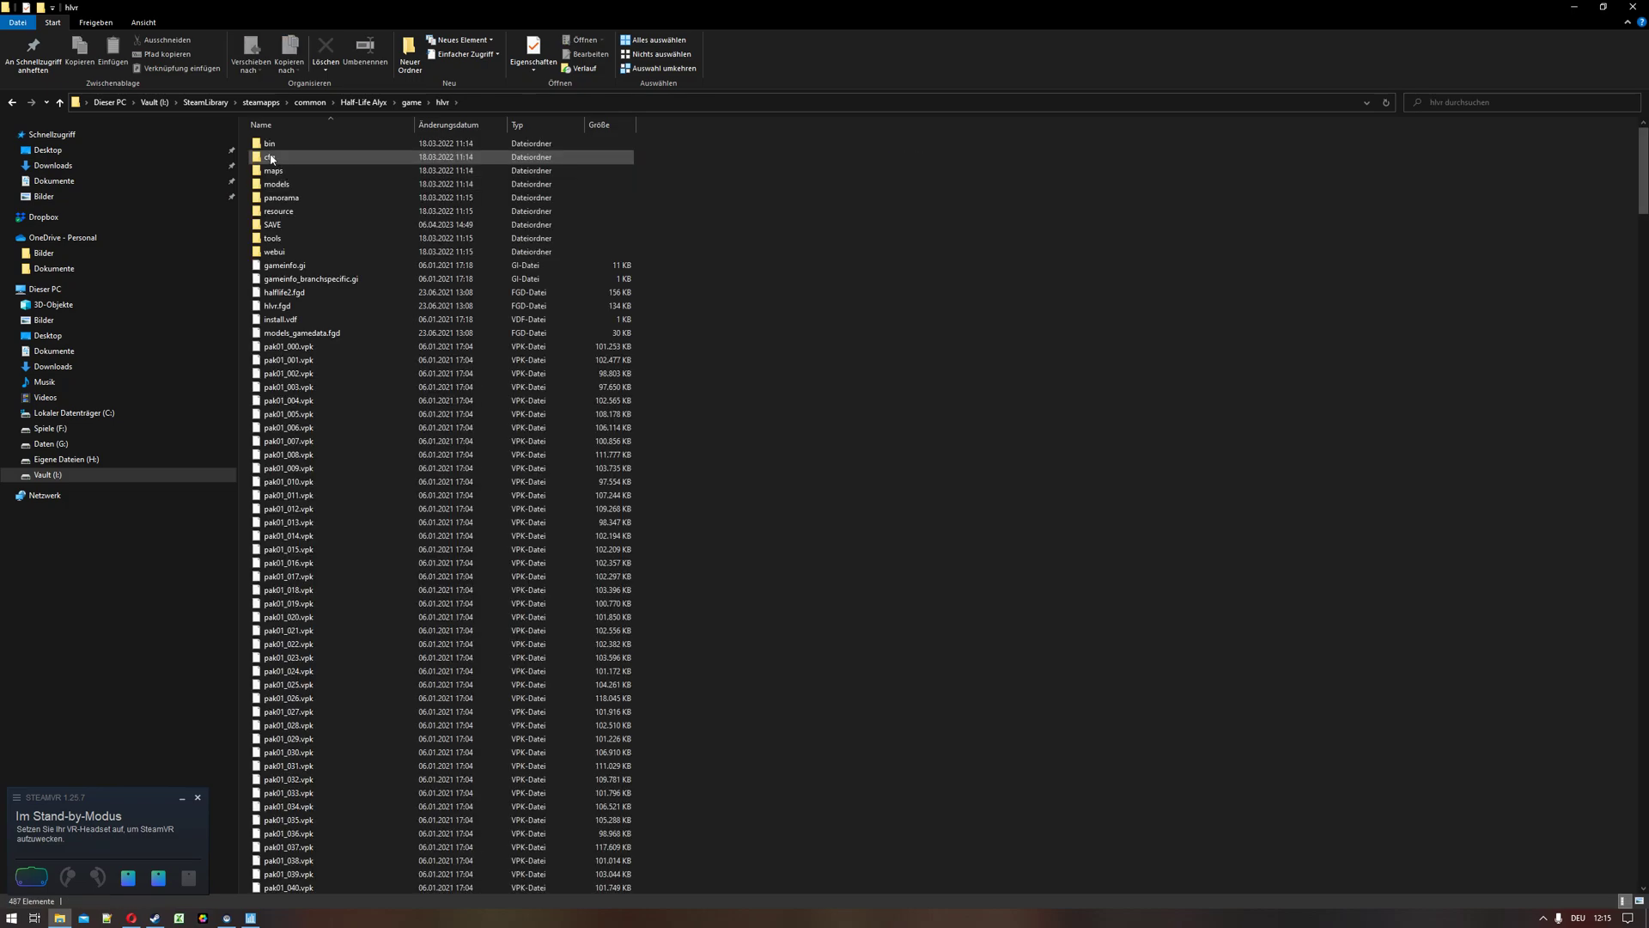
double_click(269, 156)
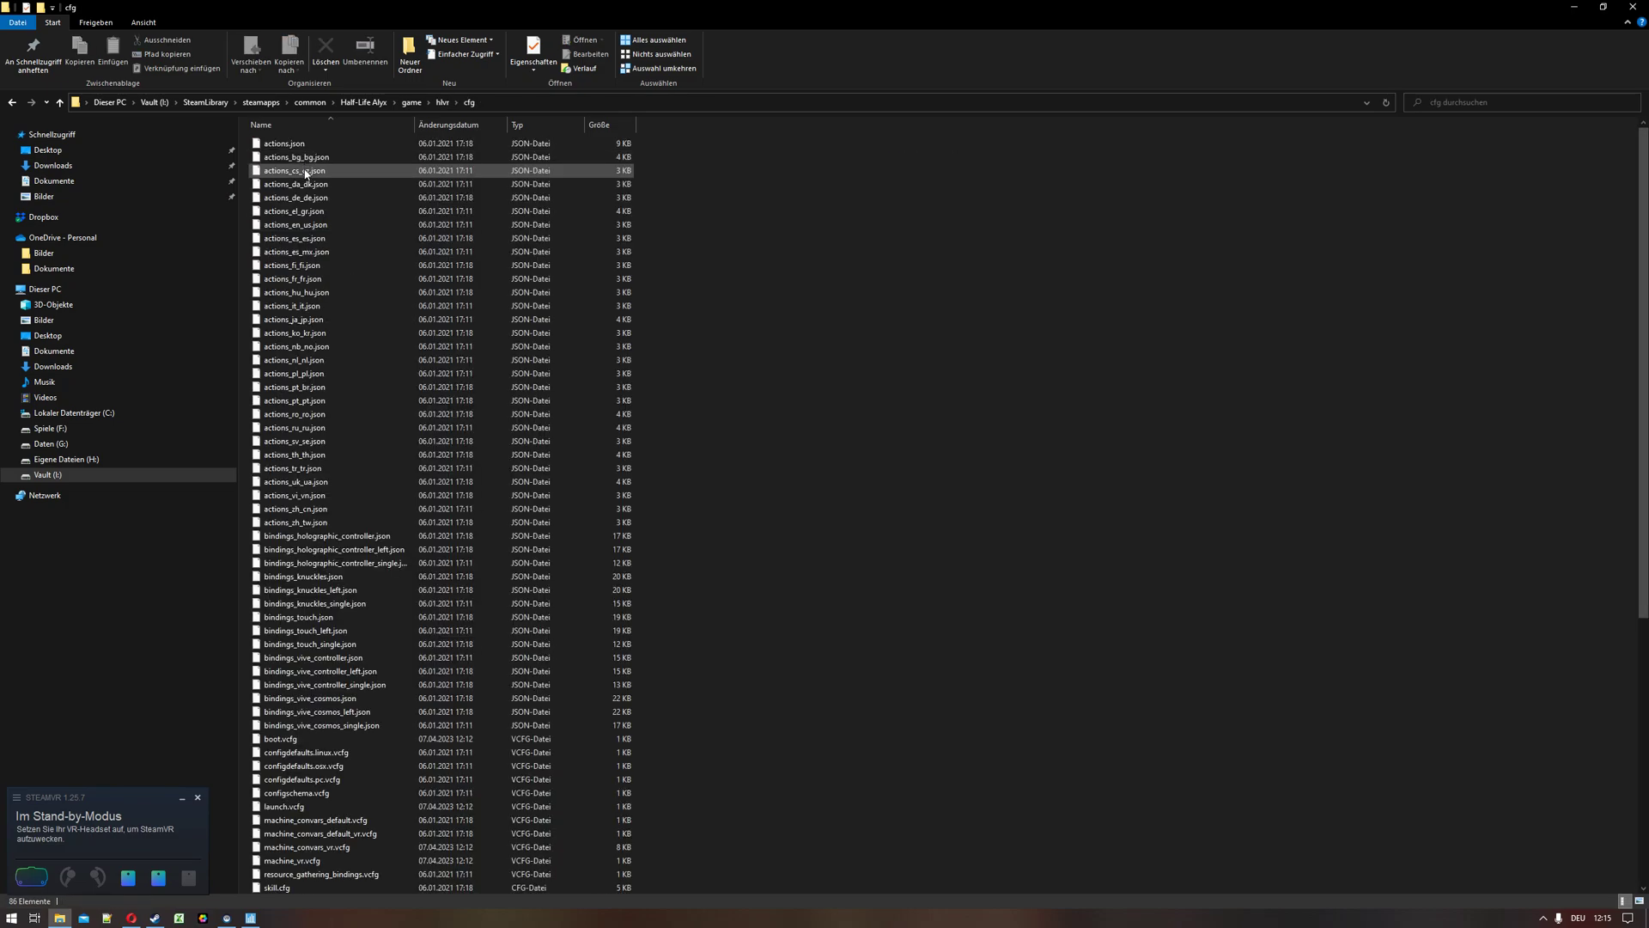
scroll(down, 3)
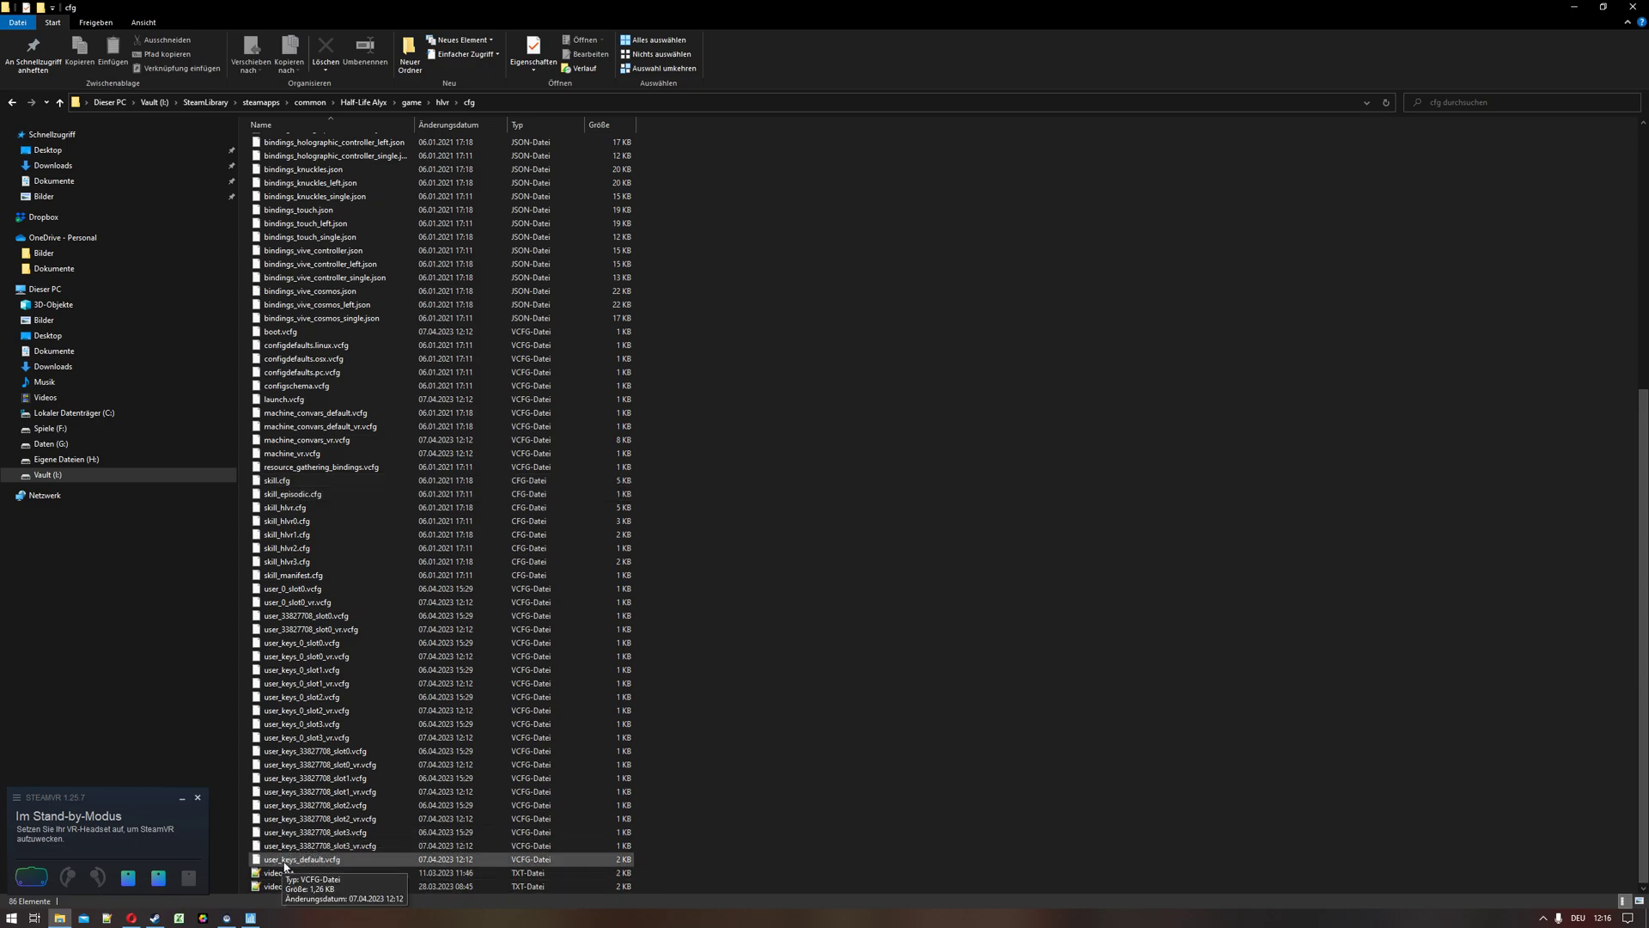
mouse_move(316, 865)
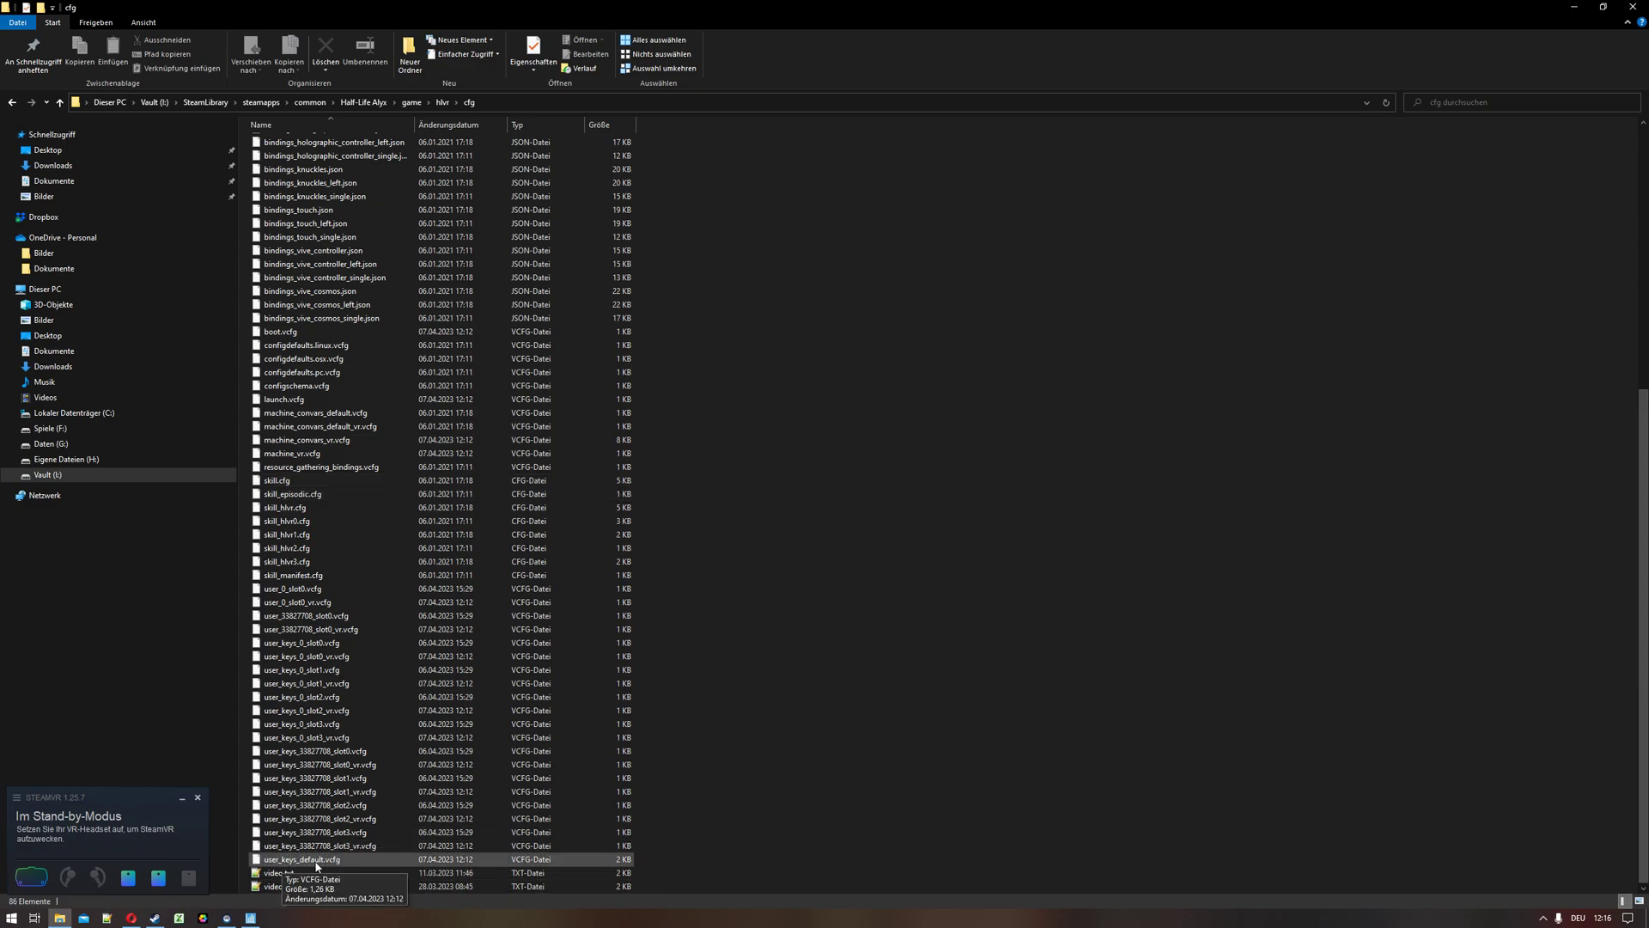
Edit user_keys_default.vcfg in Notepad++ so toggleconsole is bound to F2.
right_click(299, 859)
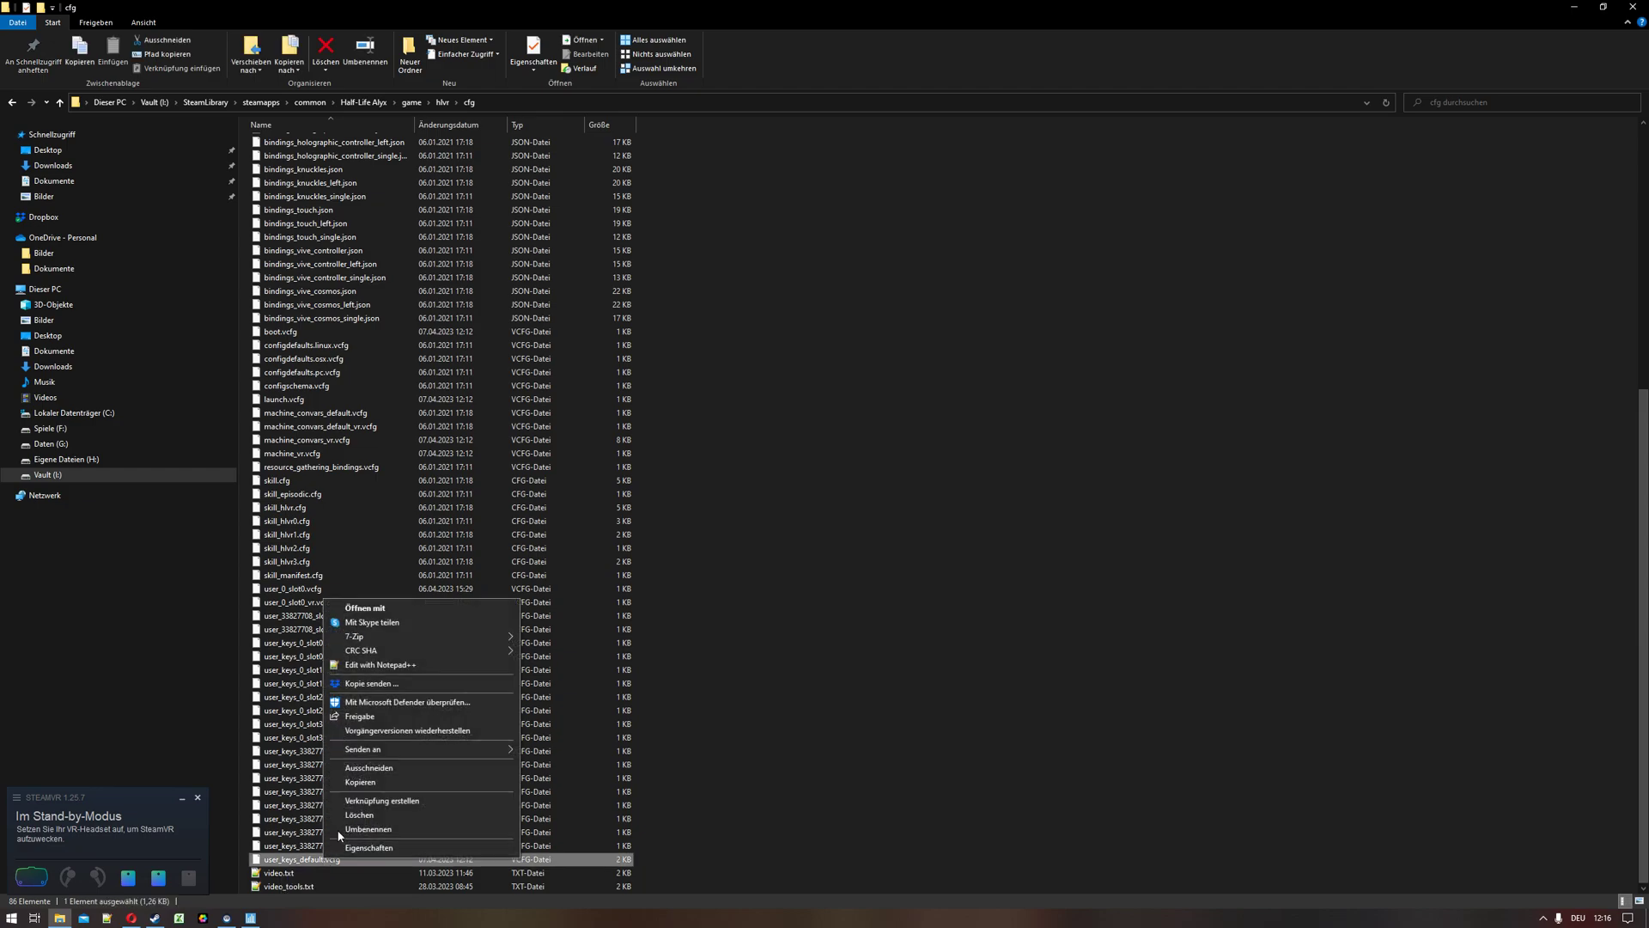
click(381, 663)
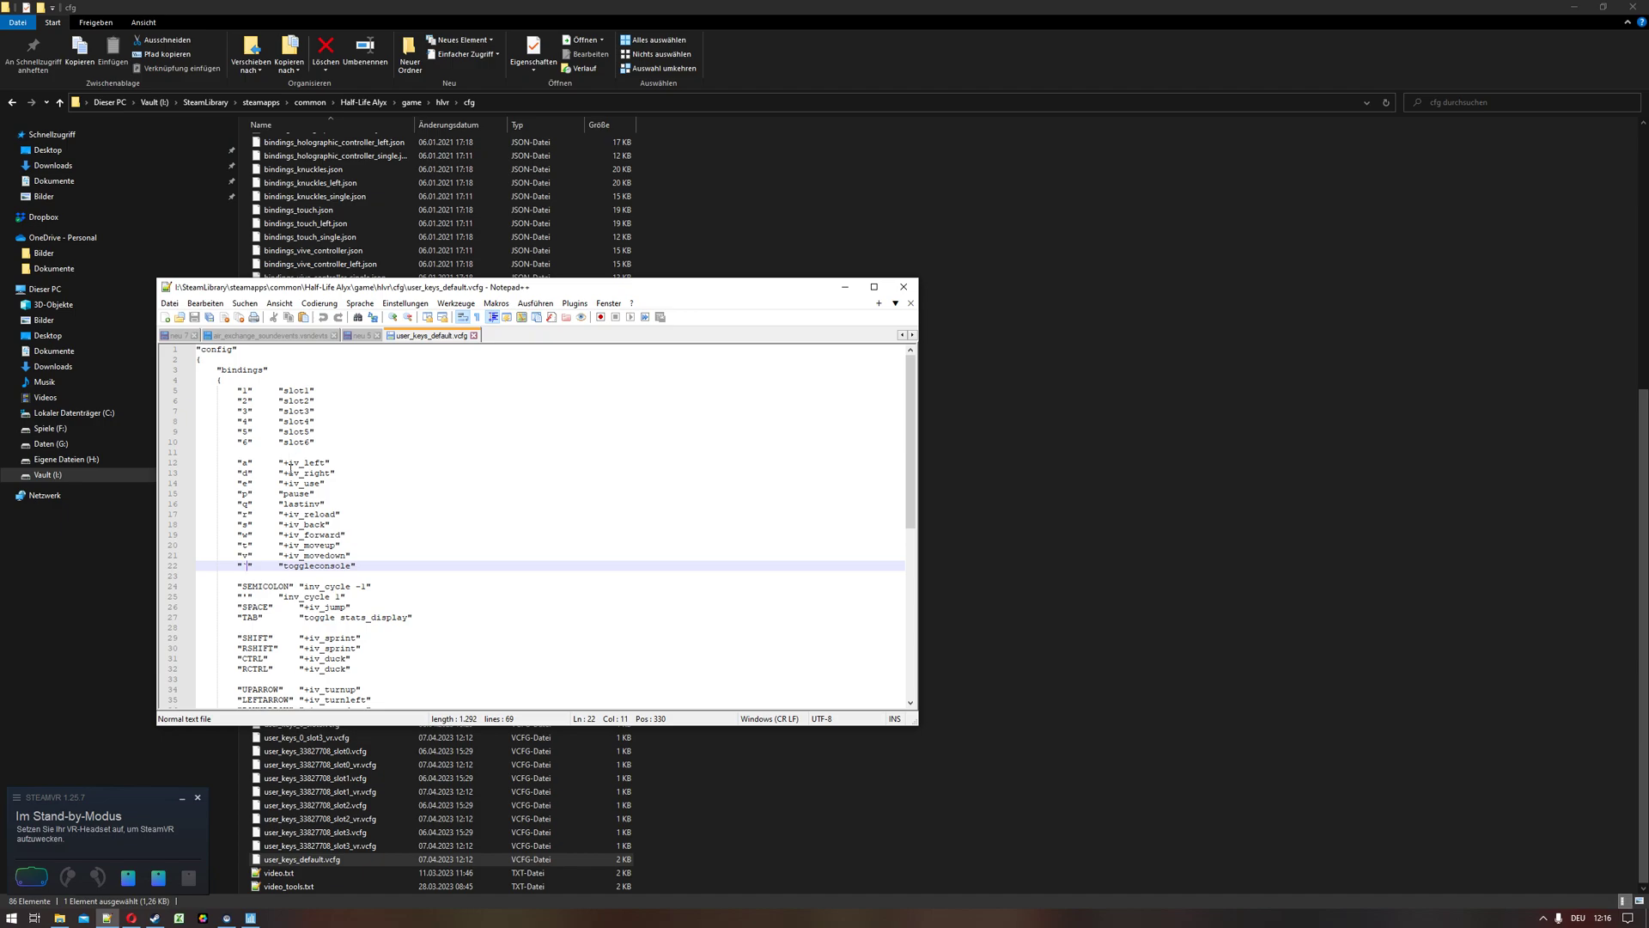
double_click(306, 565)
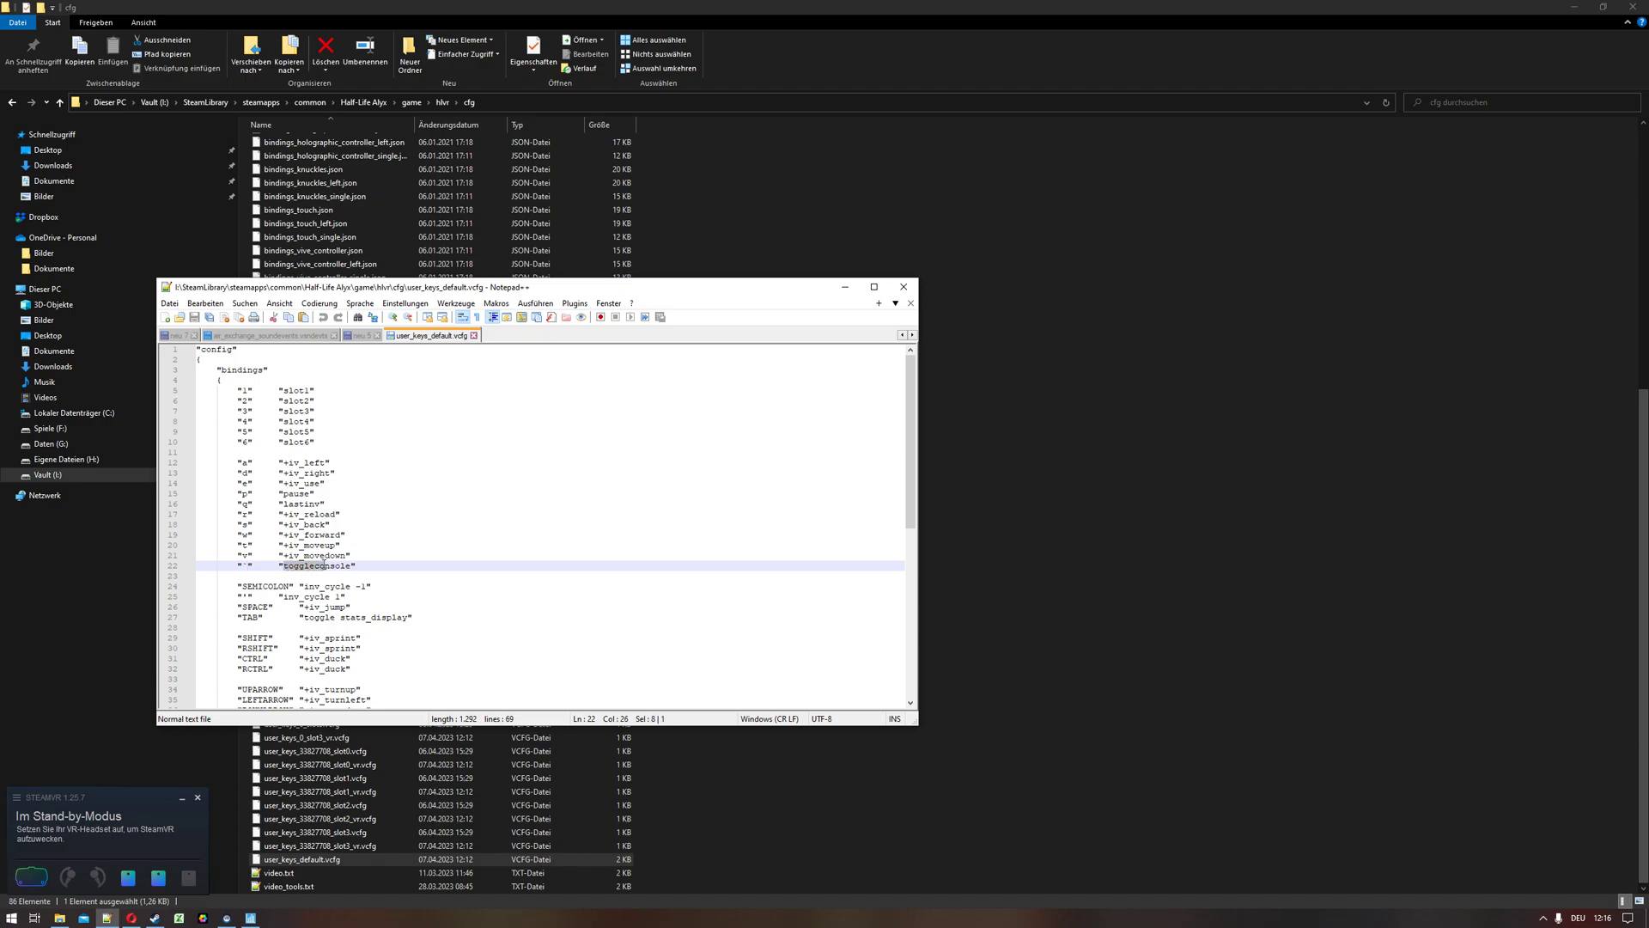
double_click(316, 565)
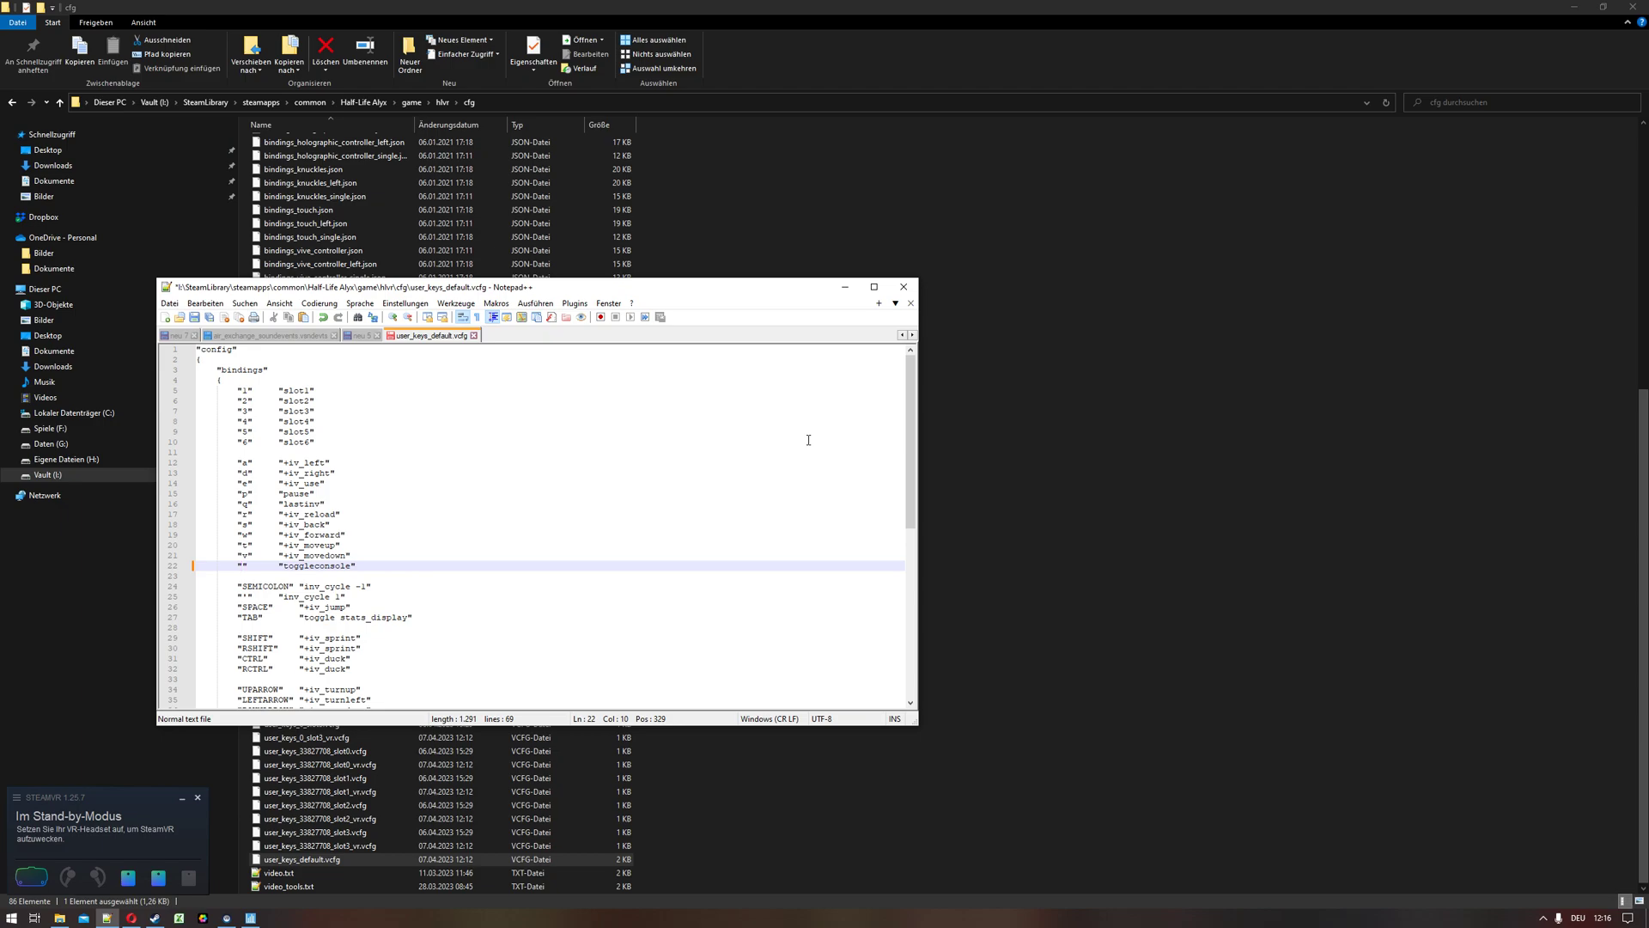
text(F2)
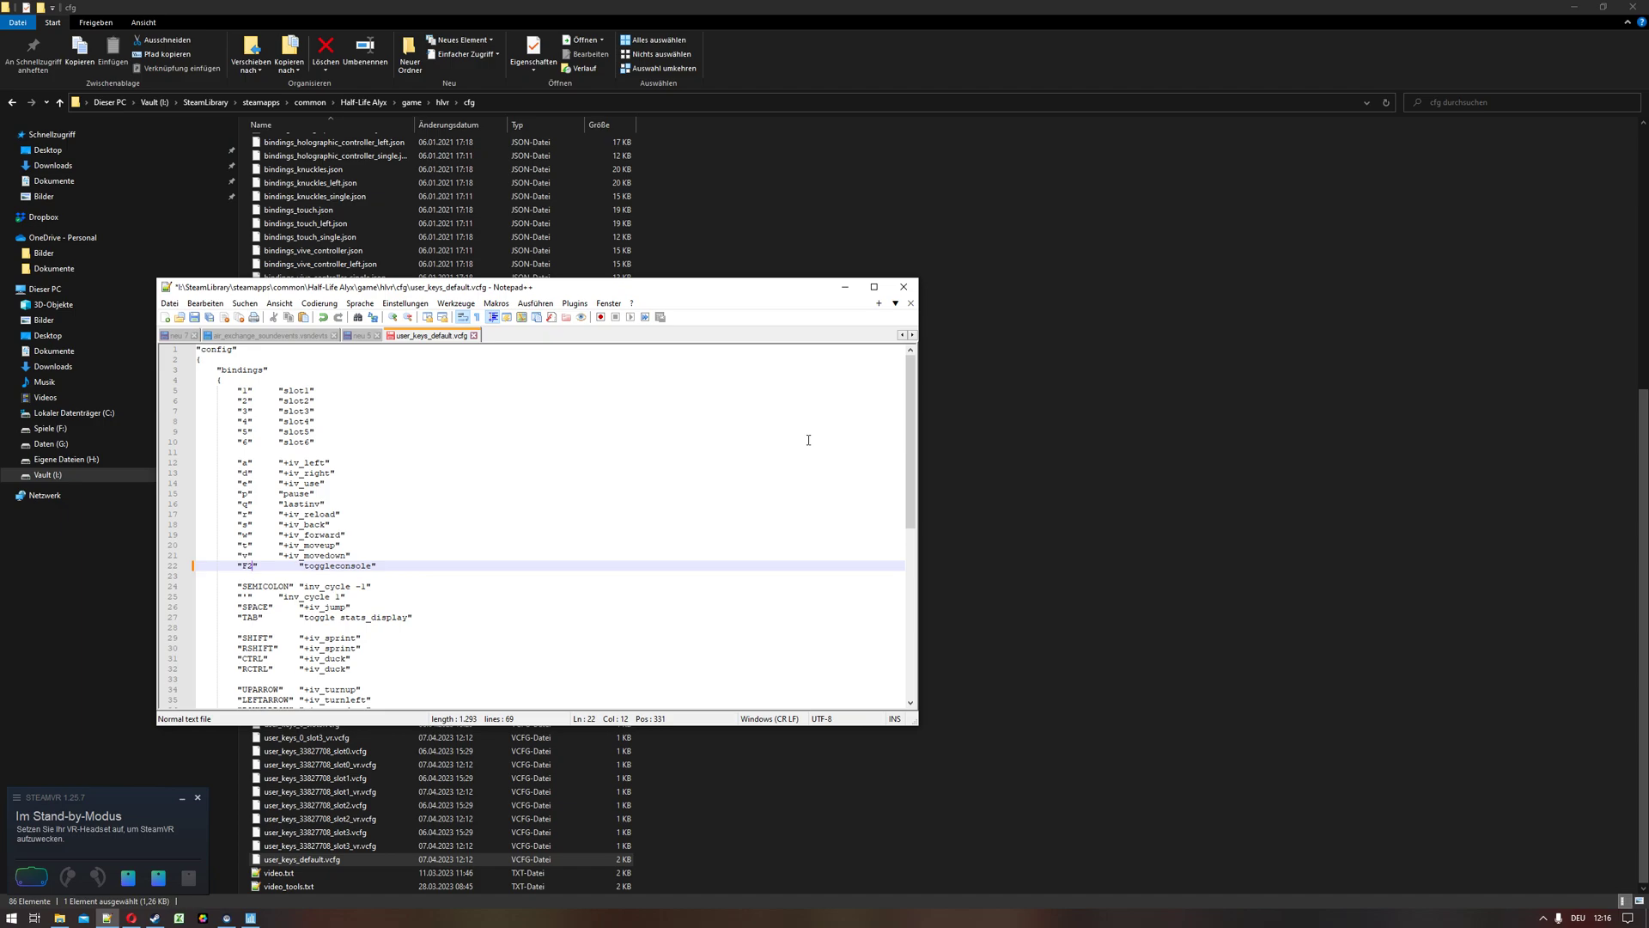
mouse_move(885, 263)
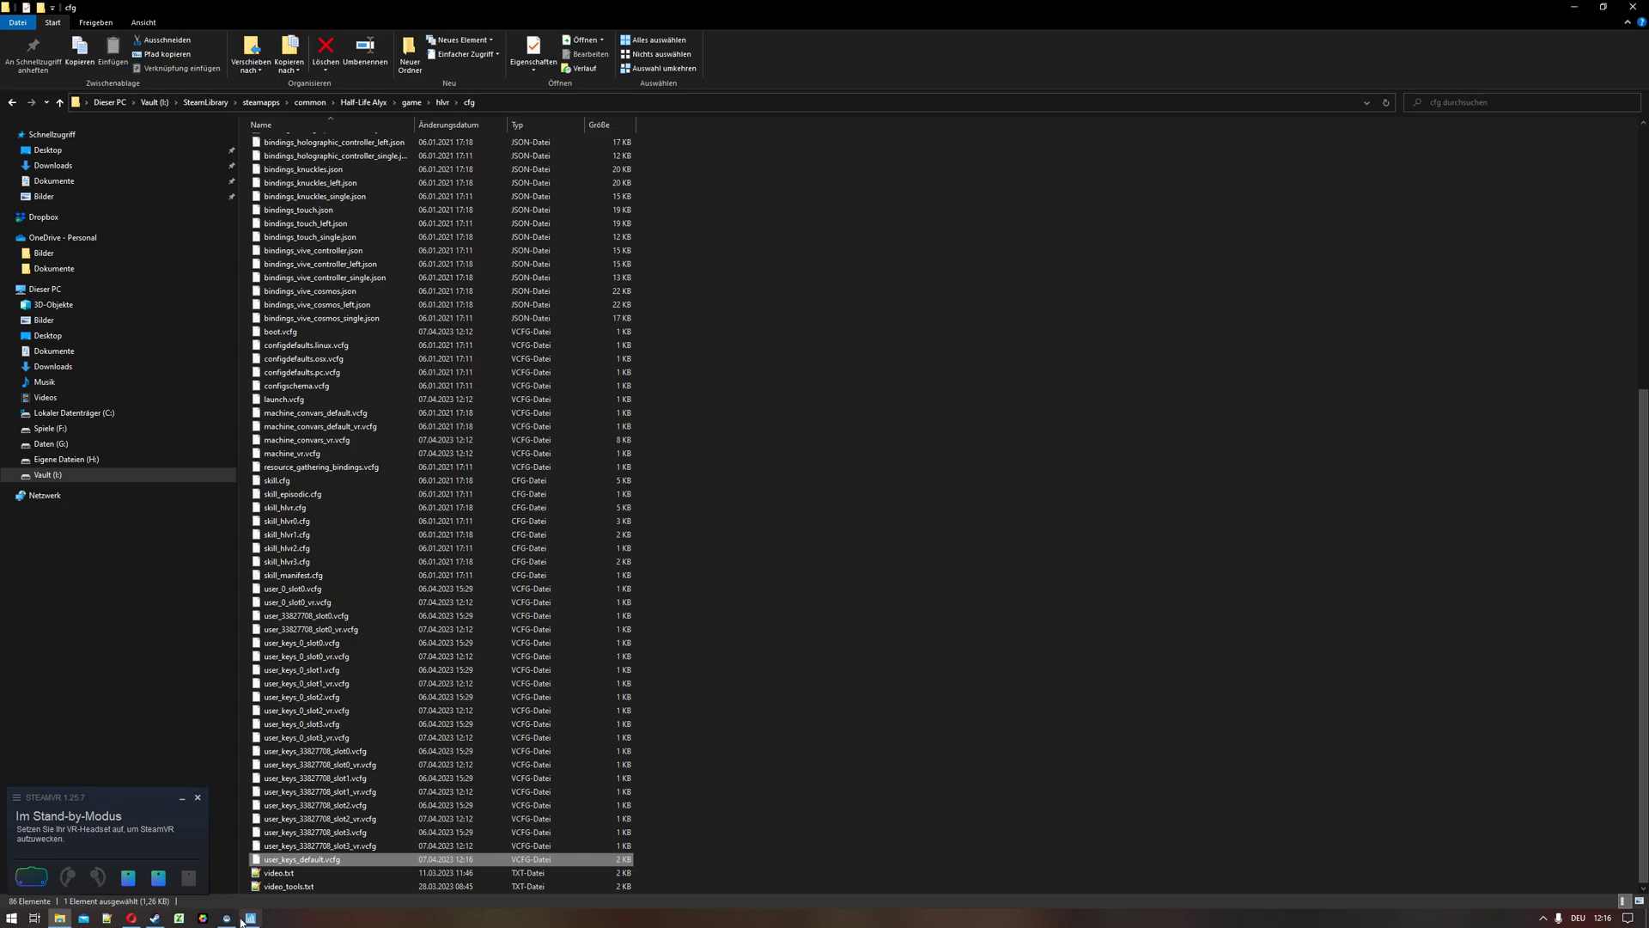
Launch Half-Life: Alyx from Steam in SteamVR mode.
click(225, 917)
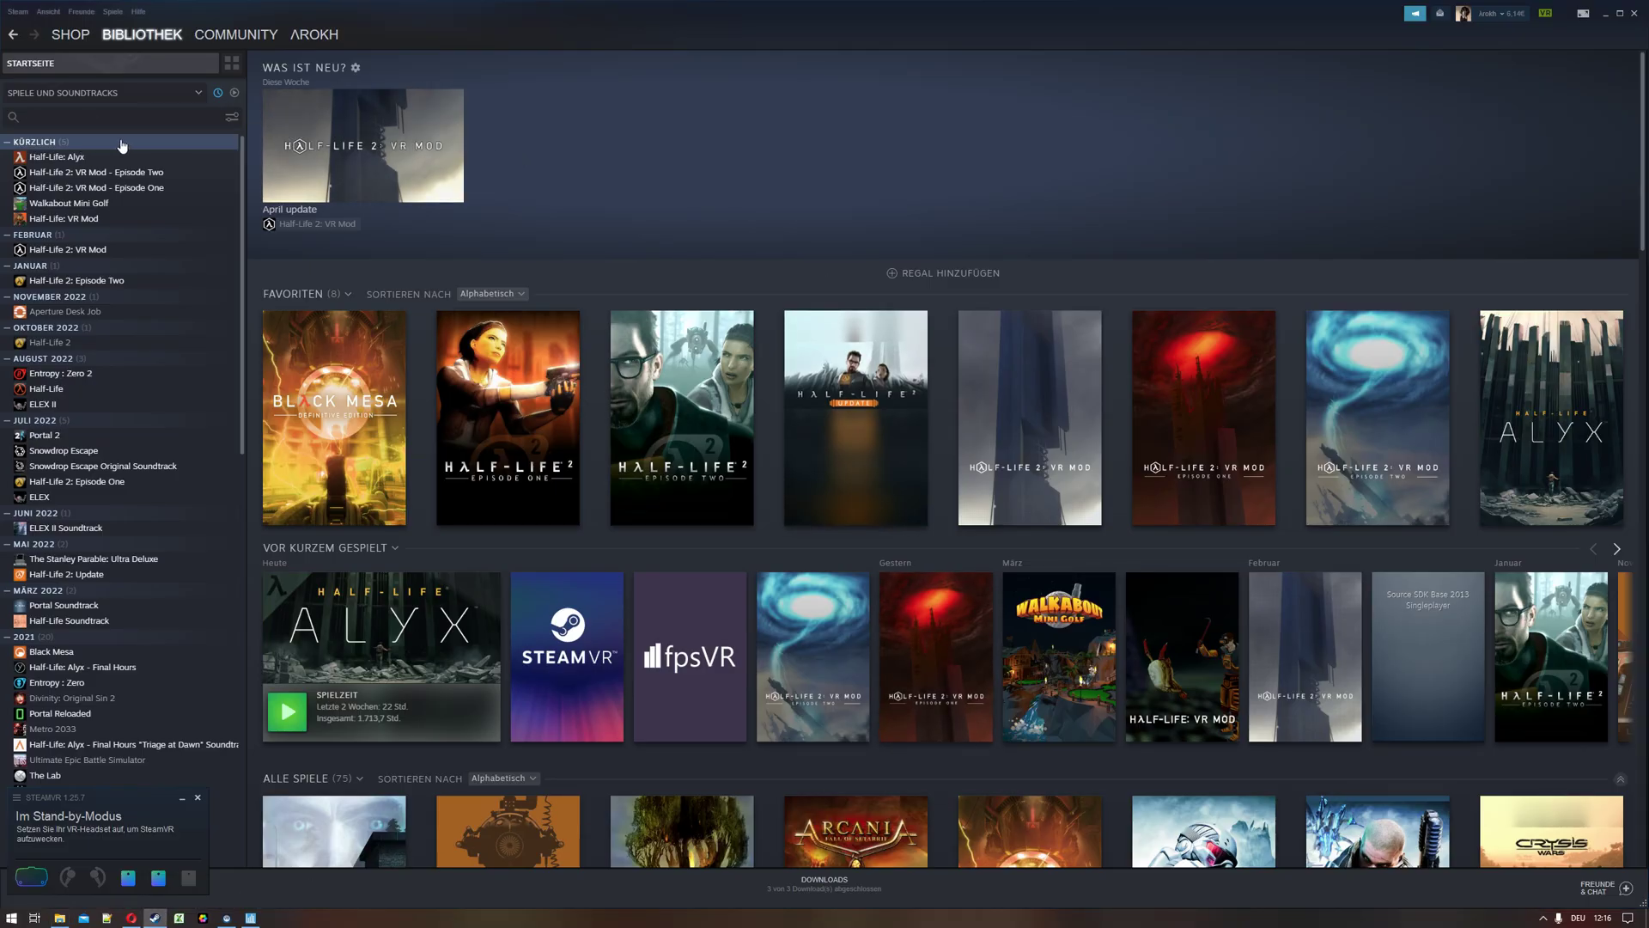
right_click(57, 156)
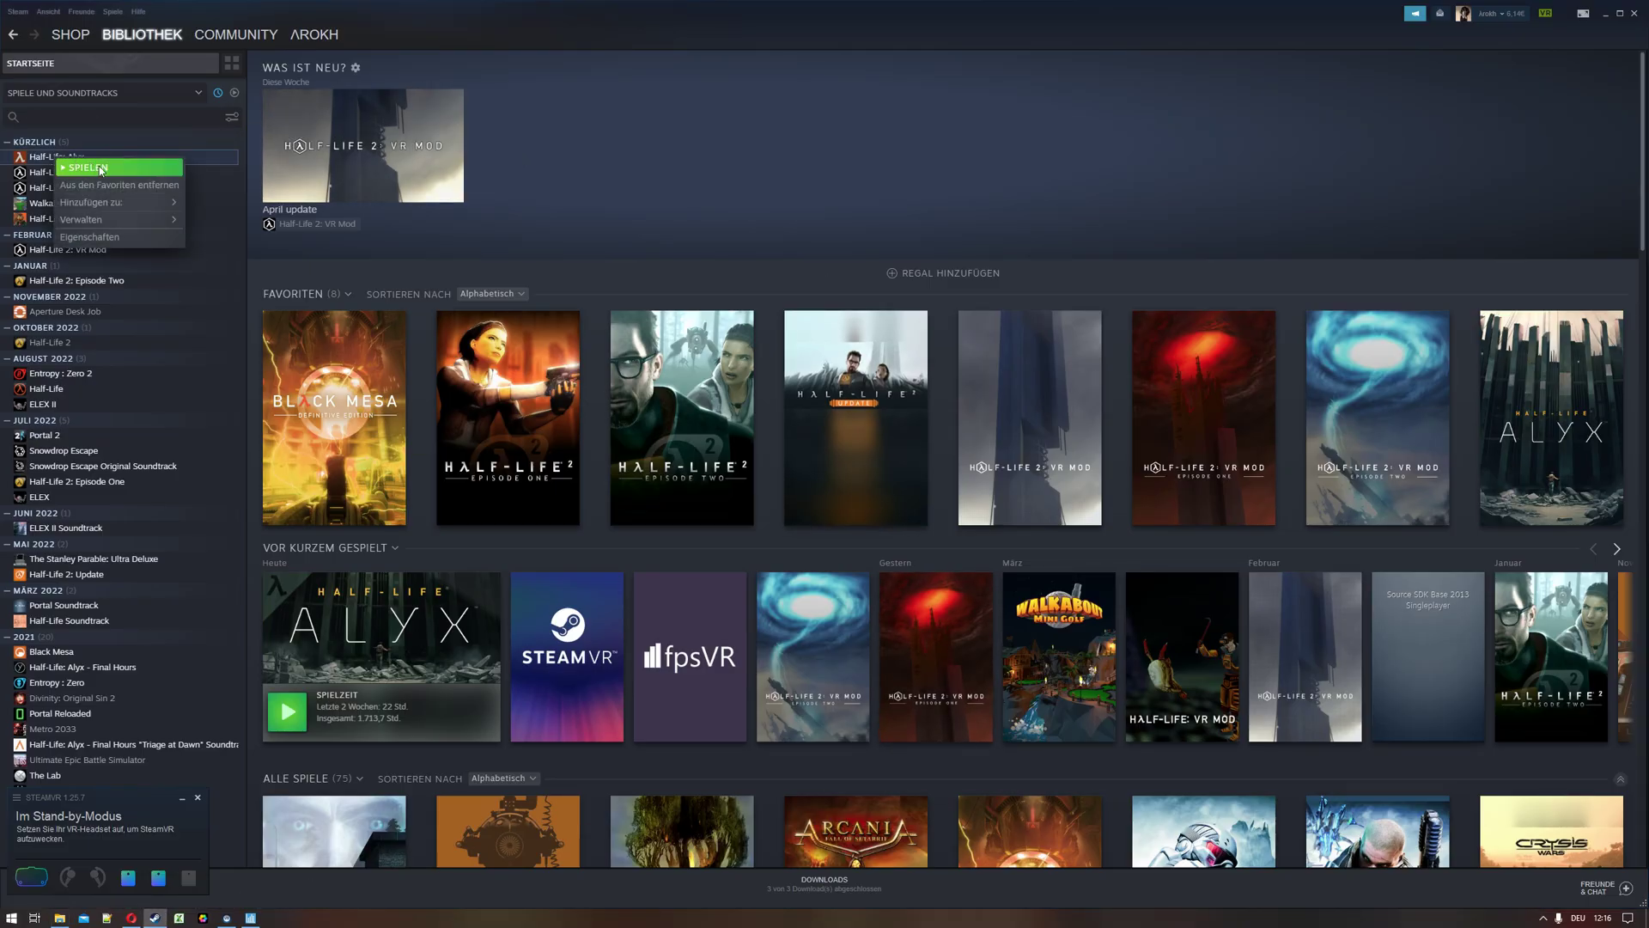
click(88, 167)
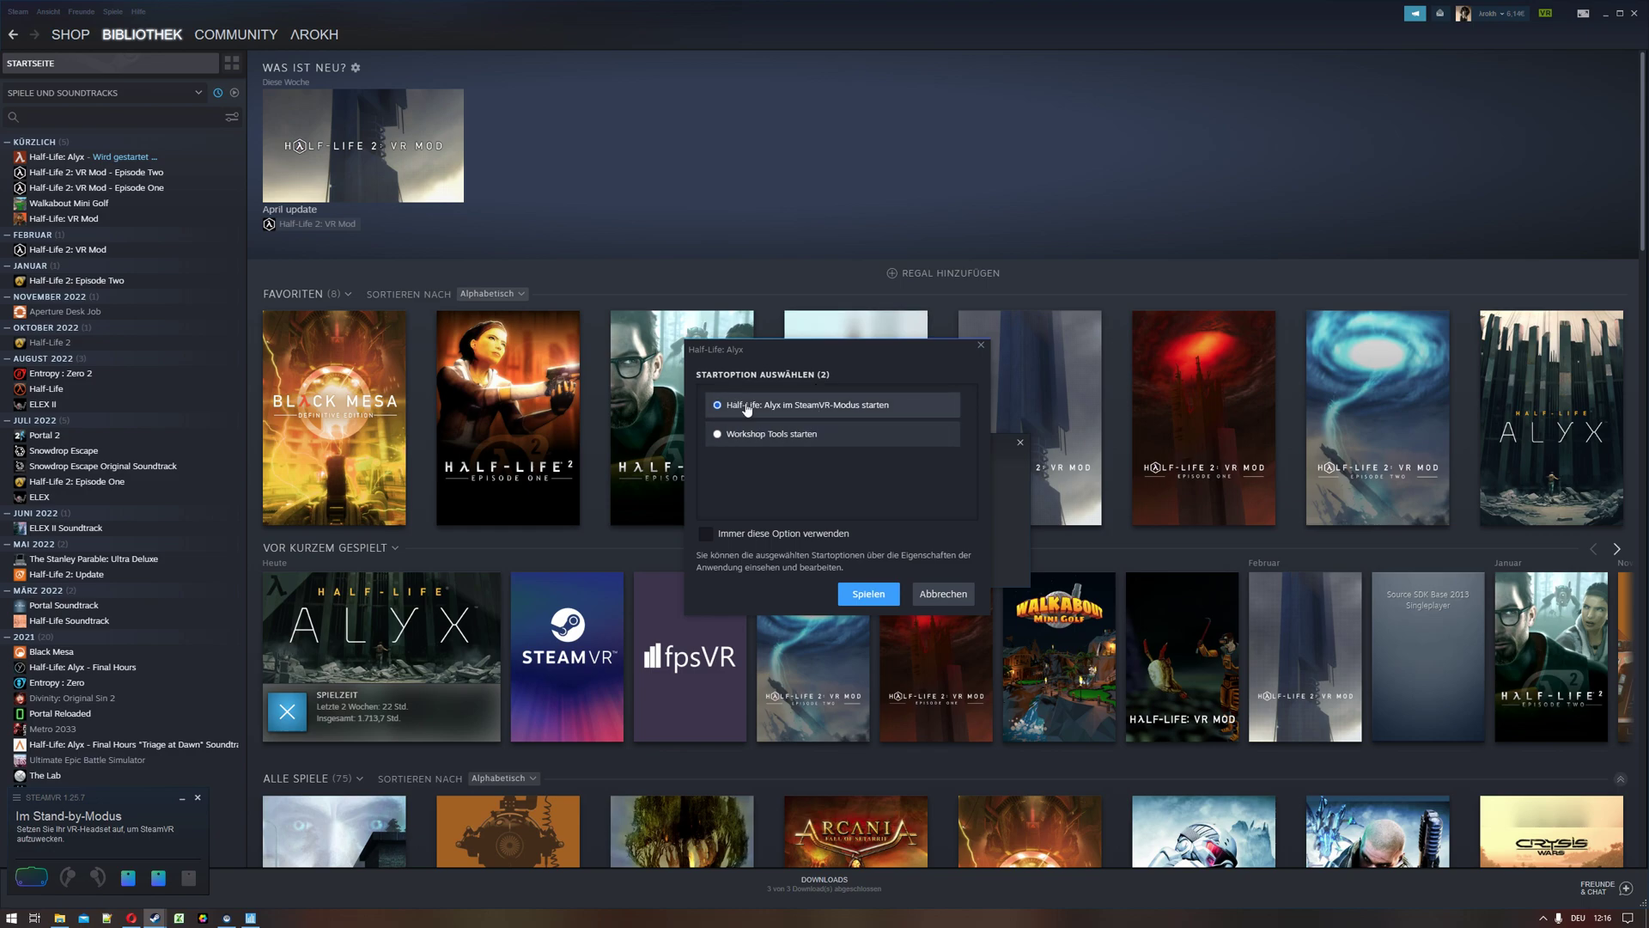
click(866, 593)
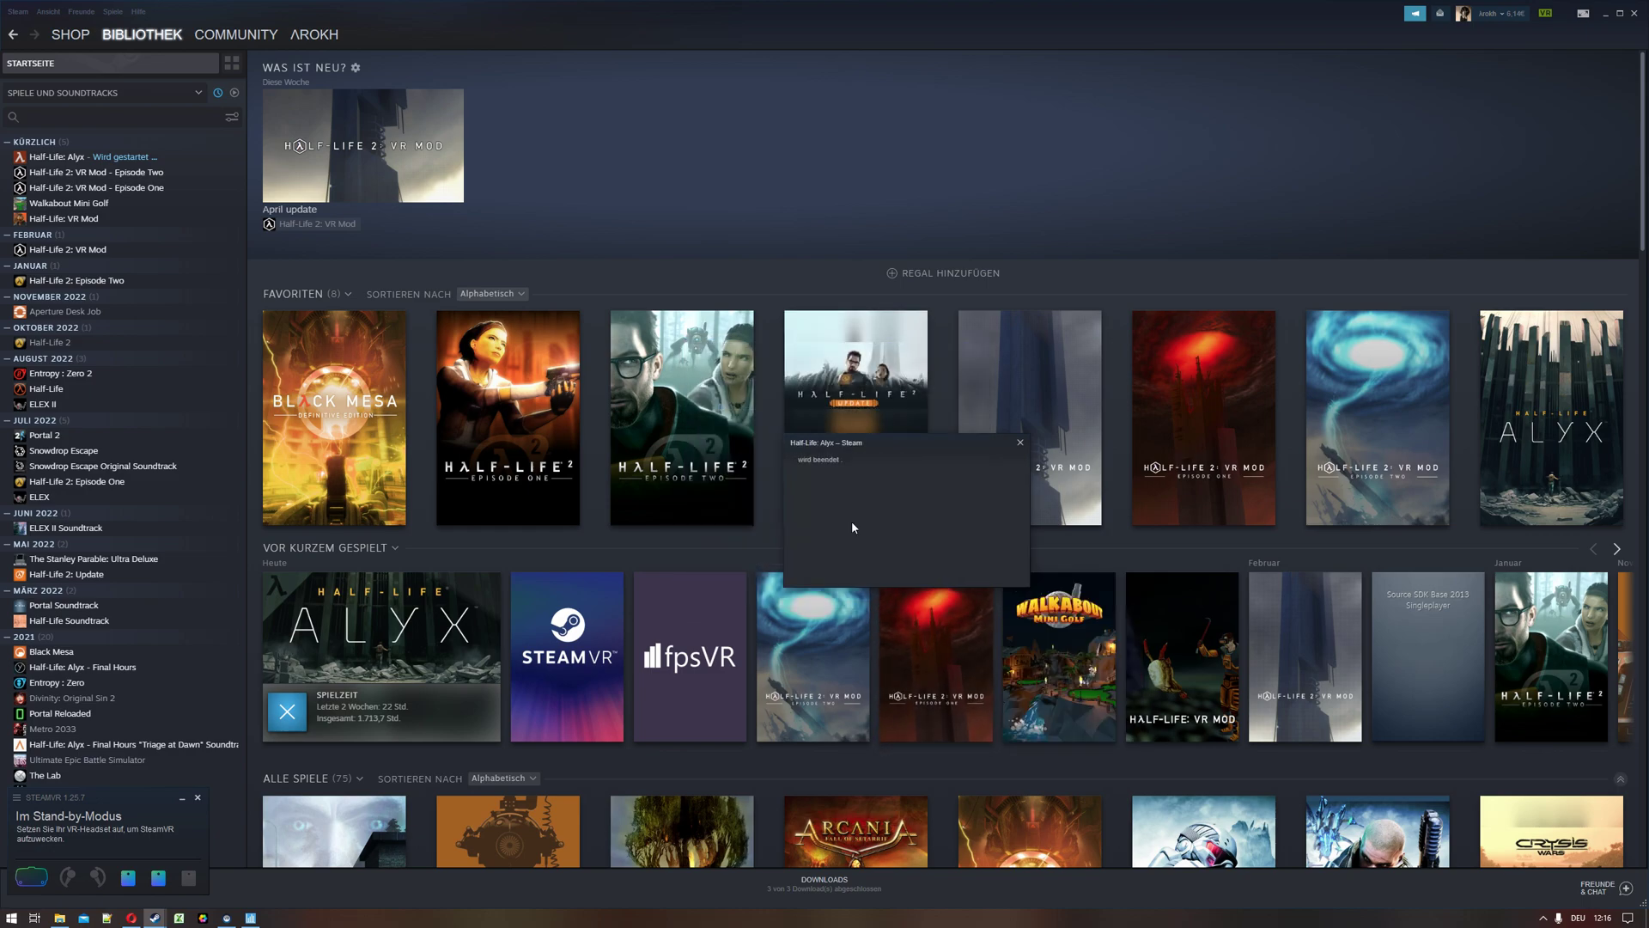
mouse_move(894, 514)
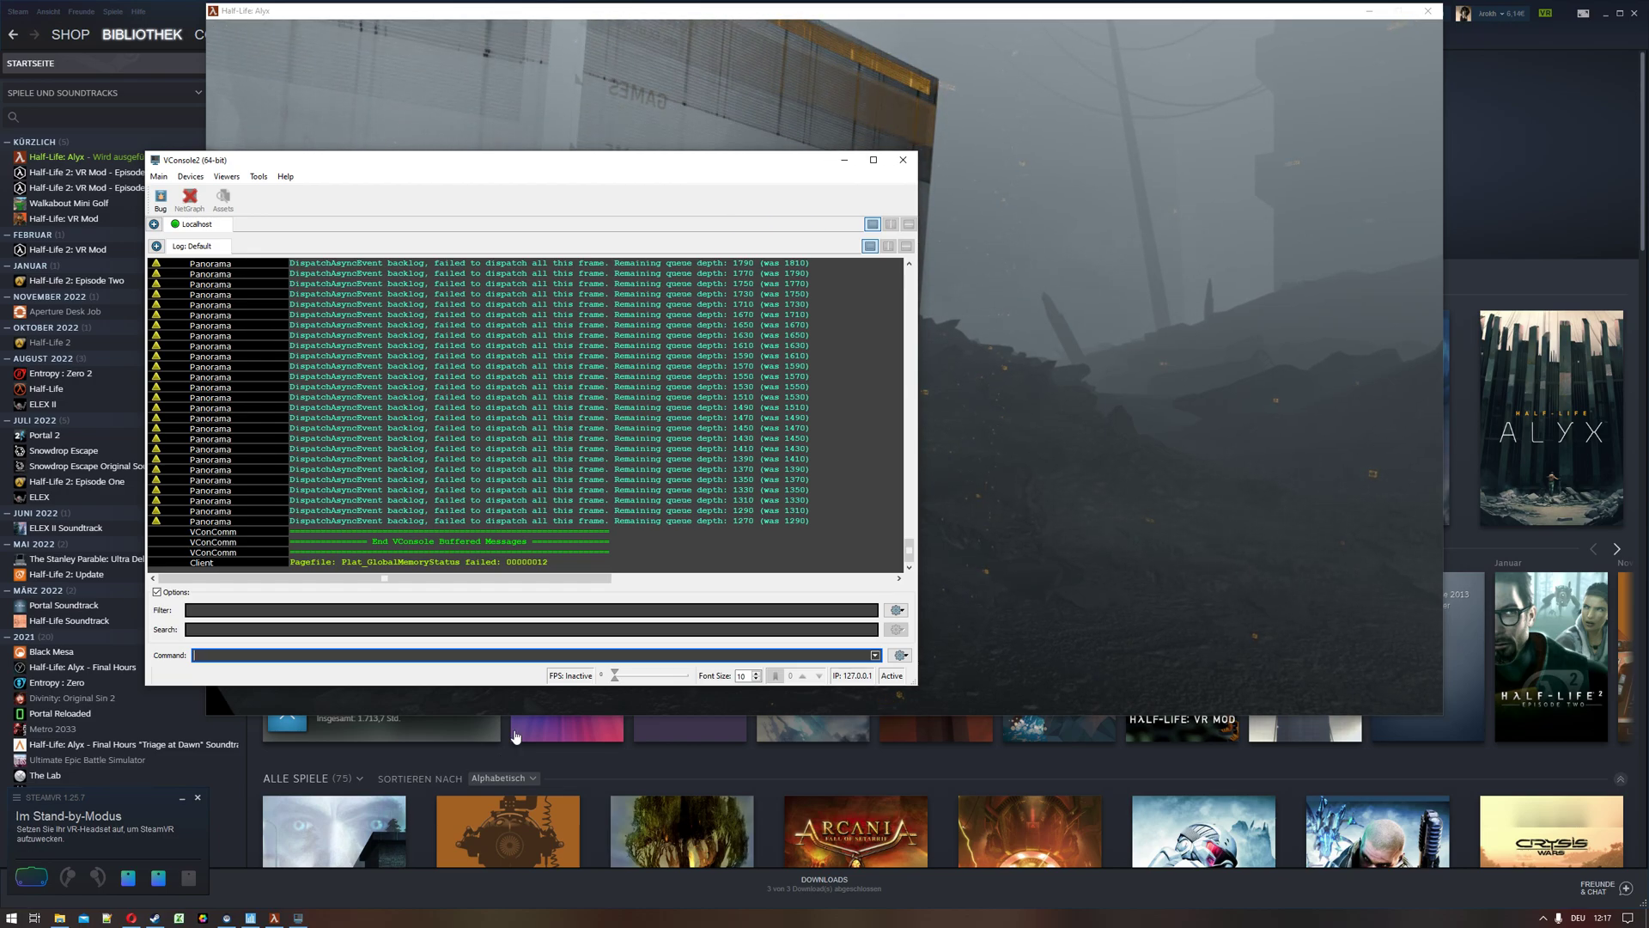
Clear the VConsole2 log once it connects to the game.
click(902, 158)
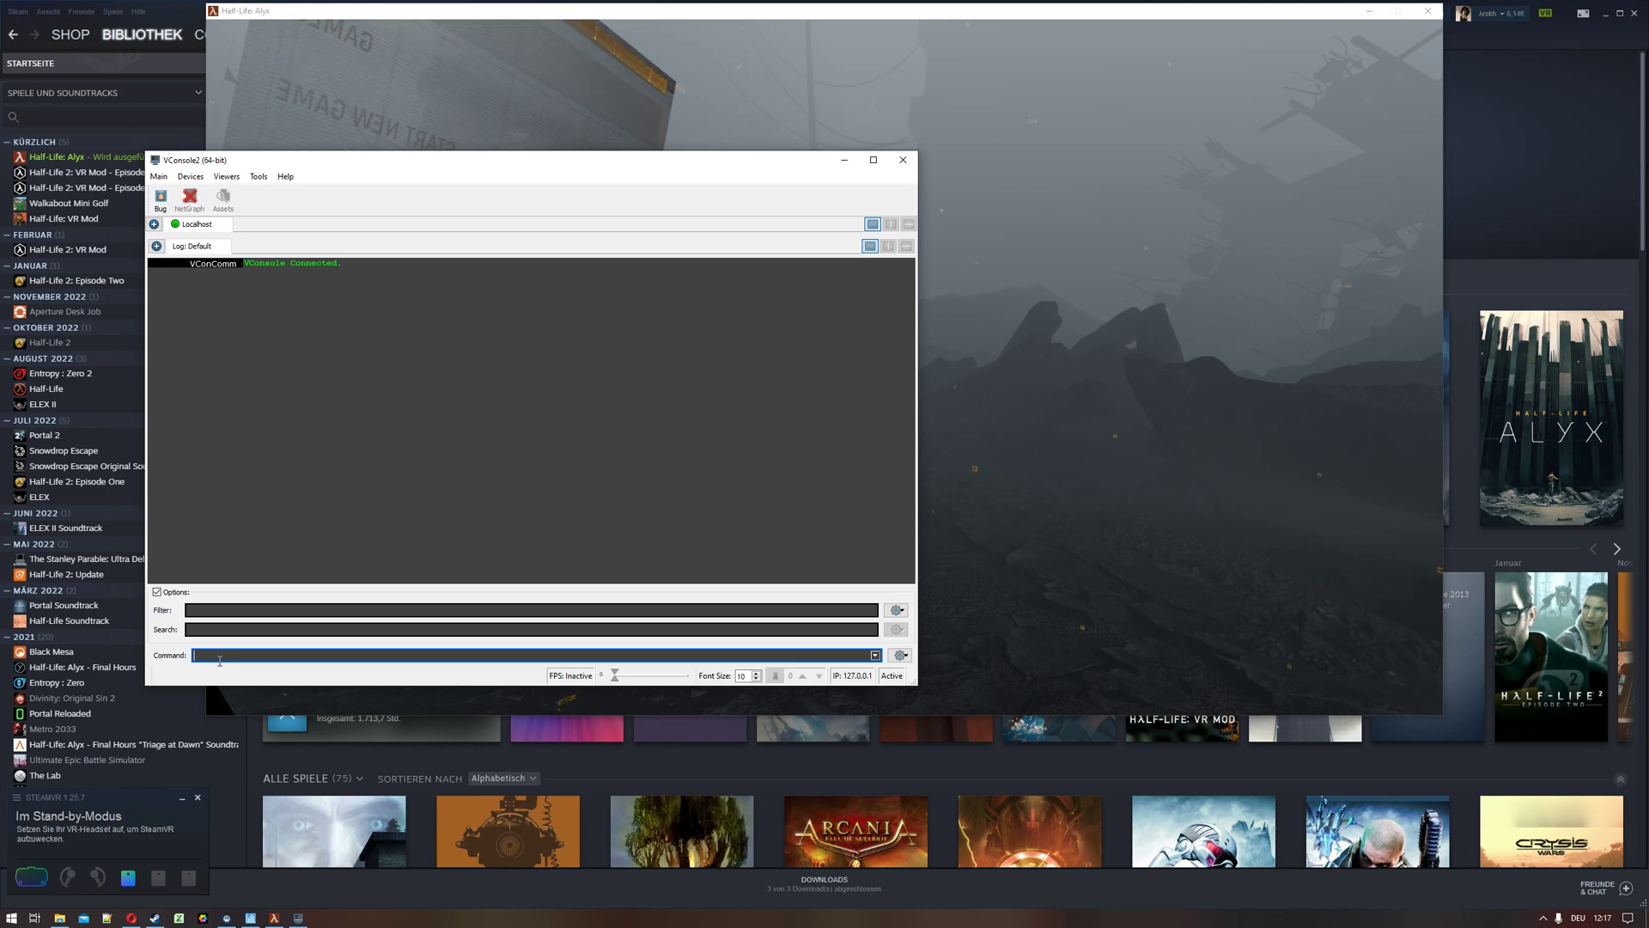
Run ai_setenabled 1 in VConsole2 using the ai_setenabled autocomplete suggestion.
text(a)
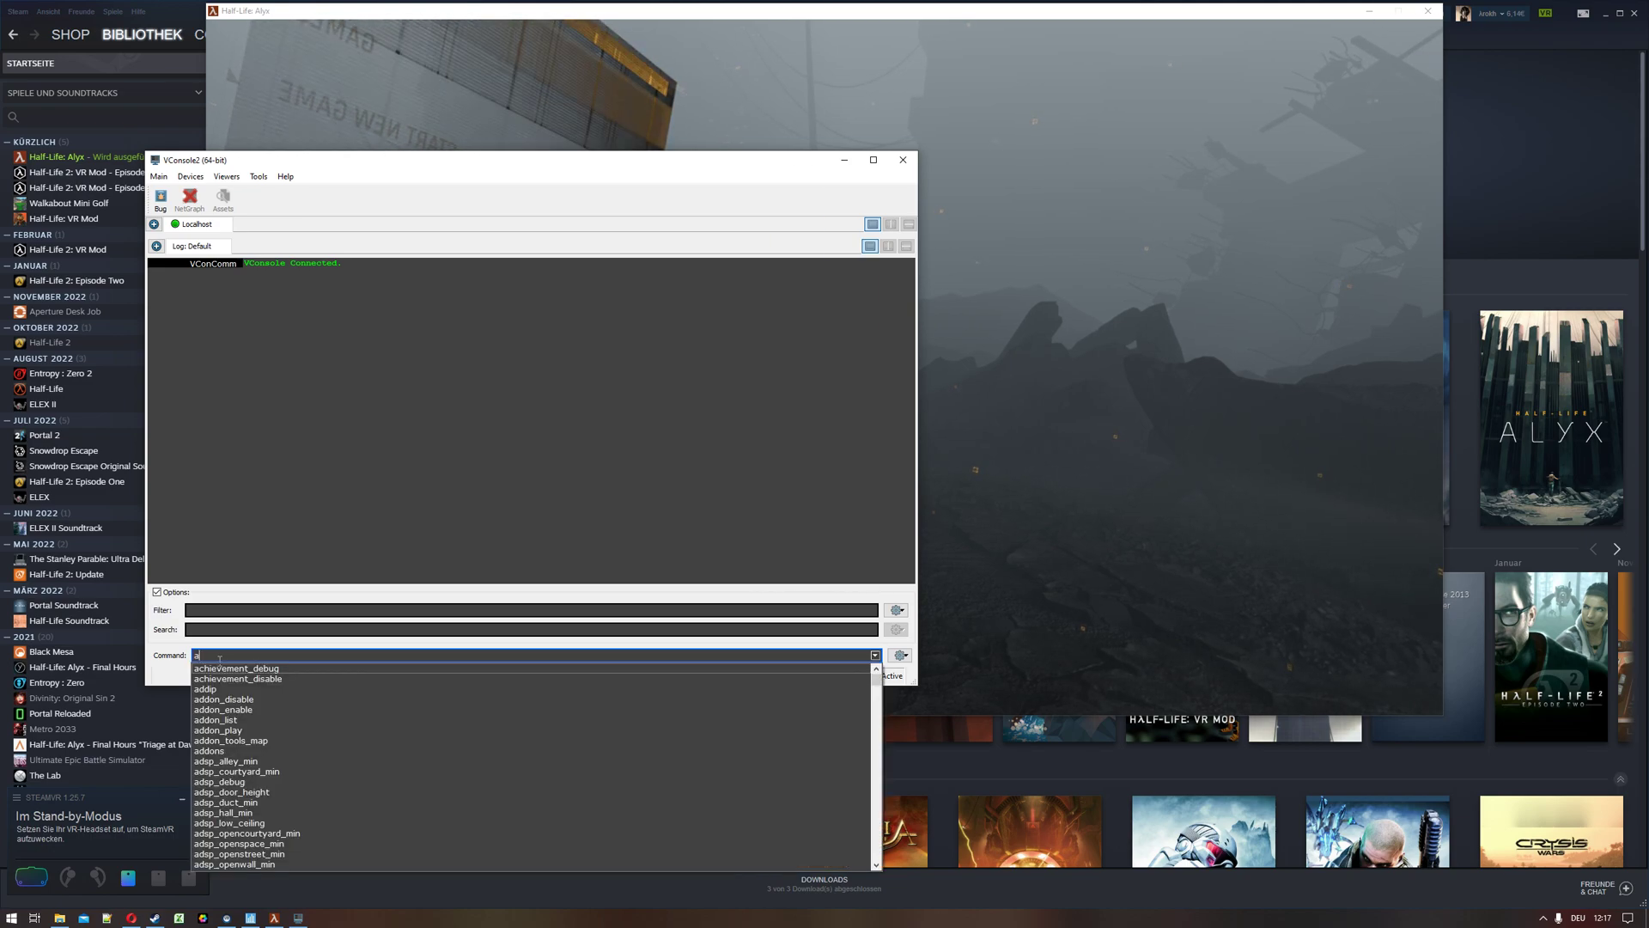
text(ai_set)
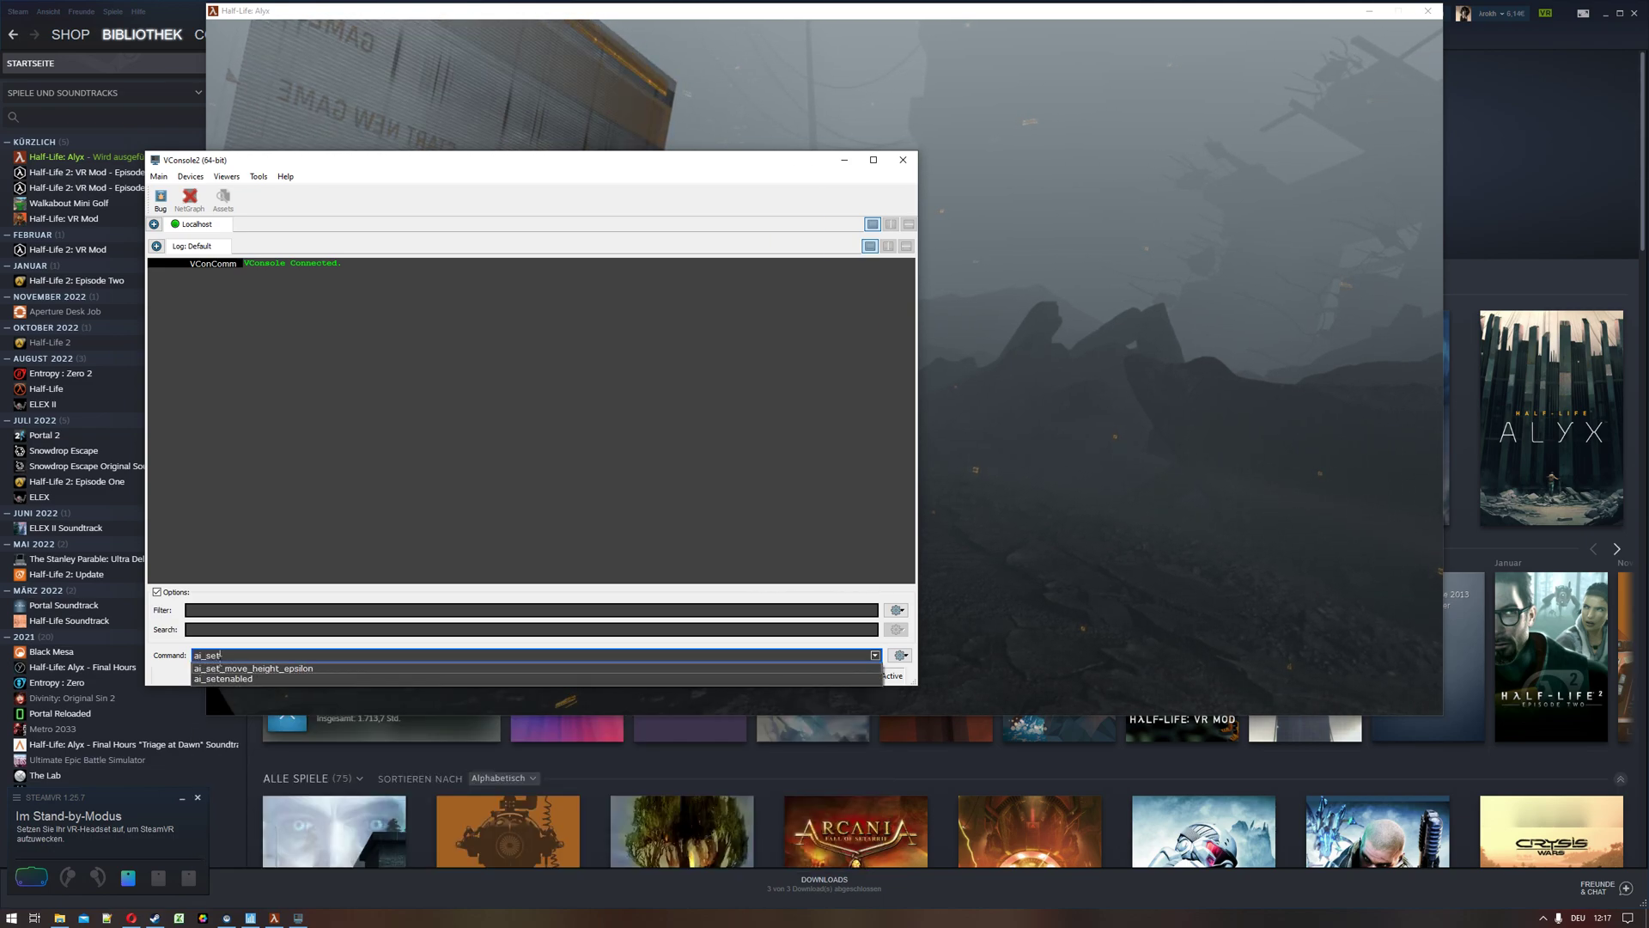
click(224, 679)
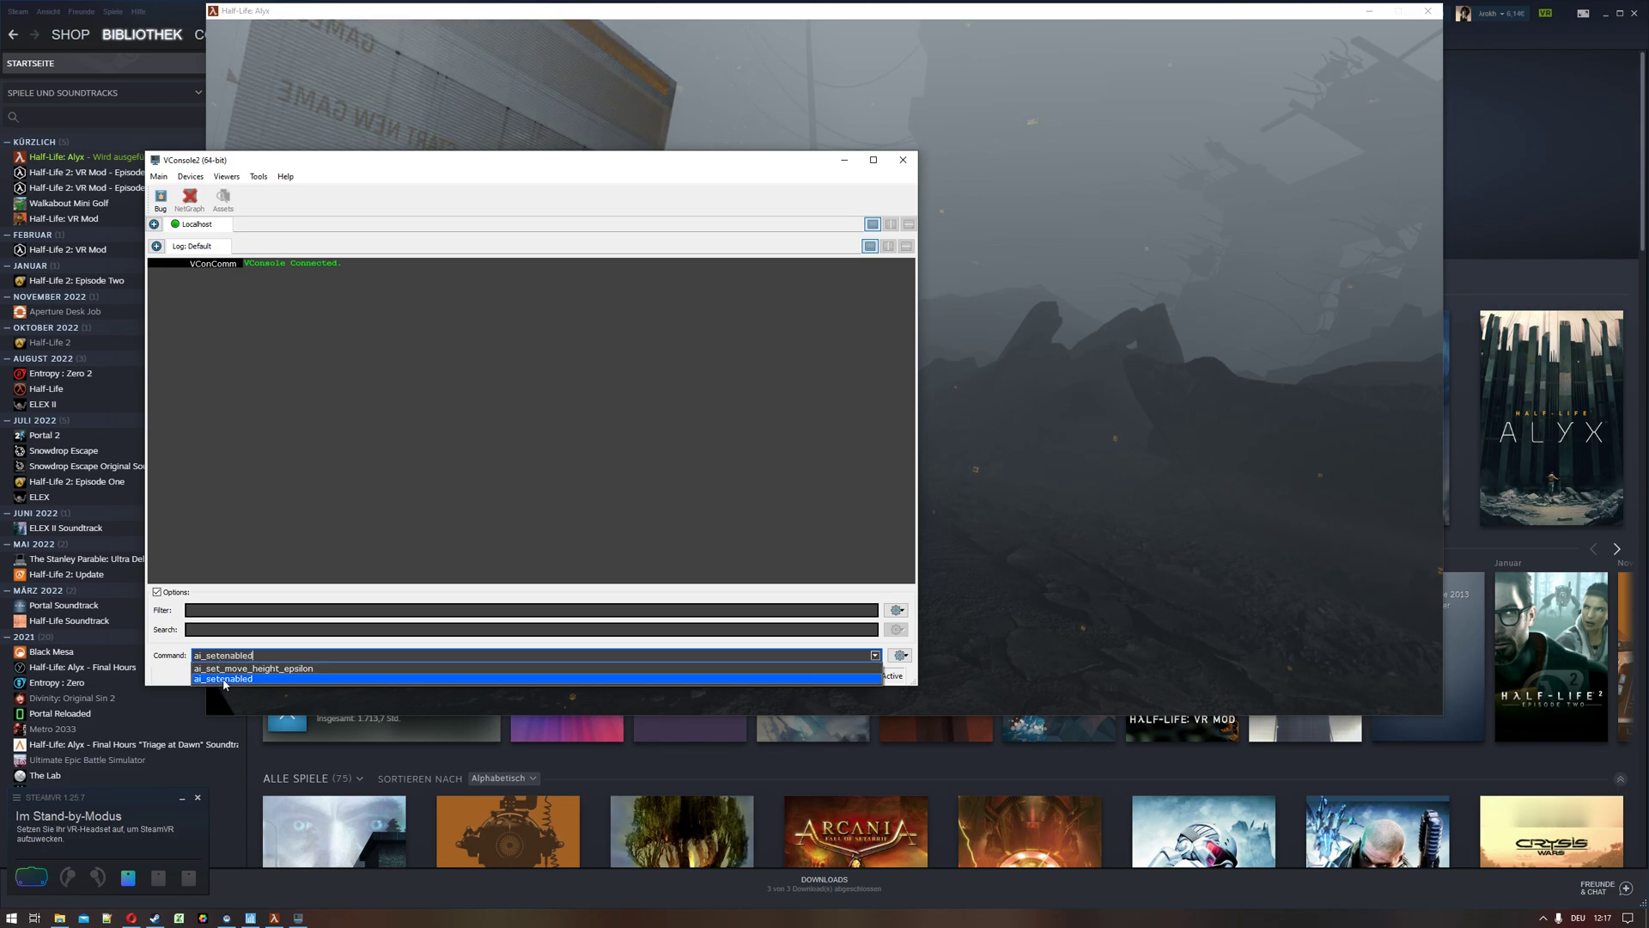
click(224, 678)
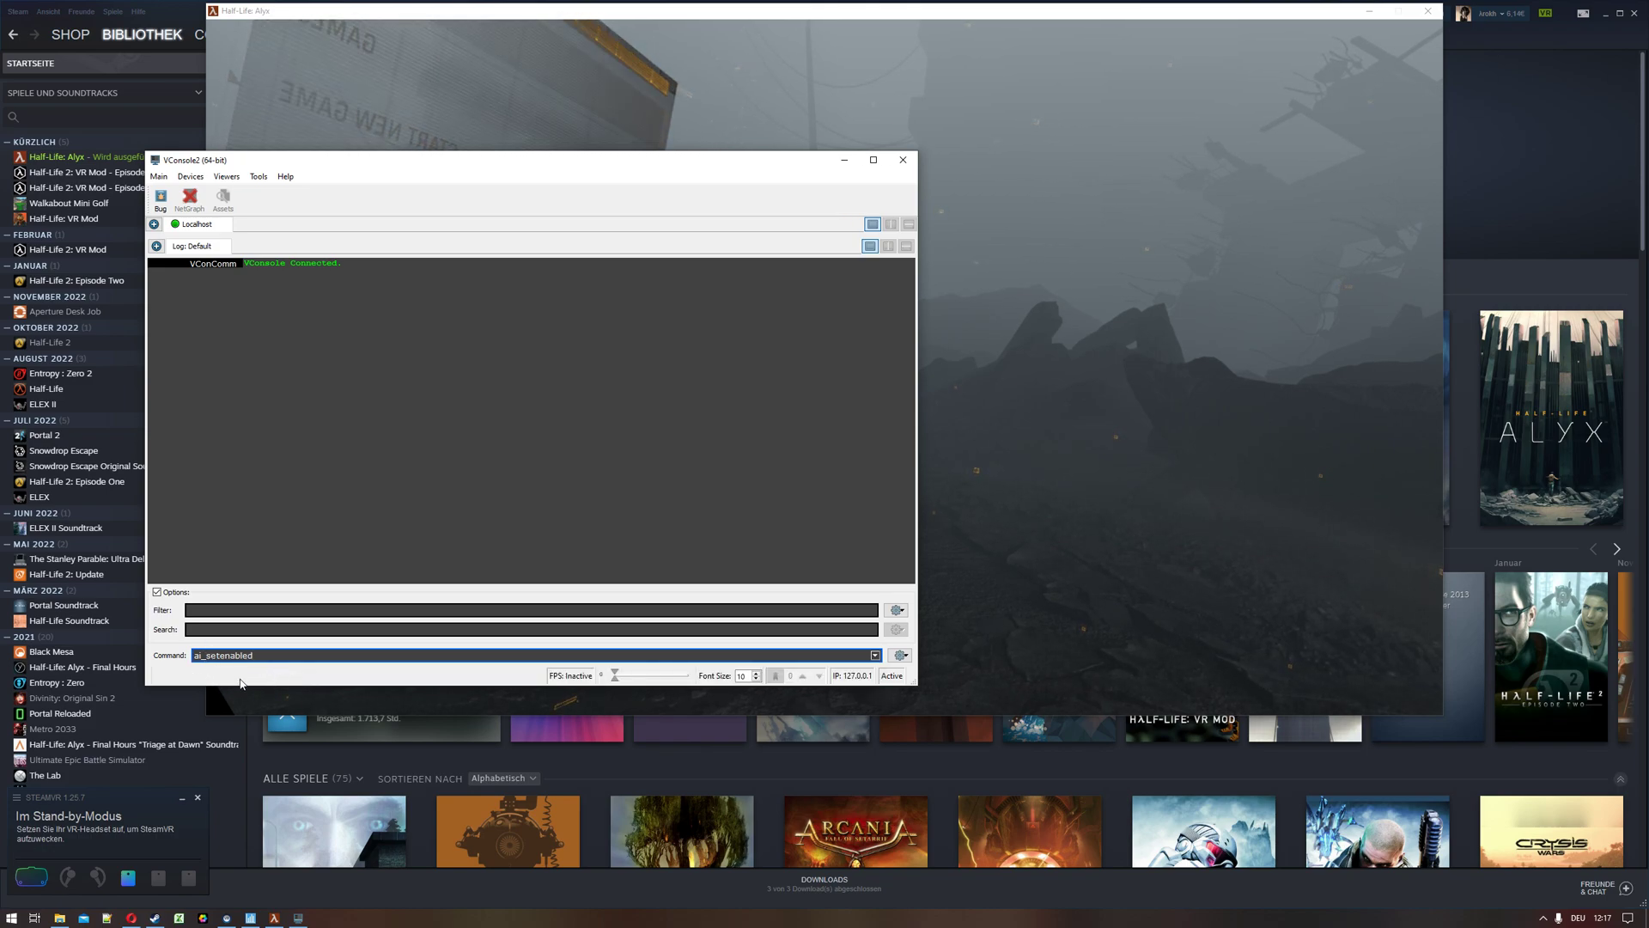
text(1)
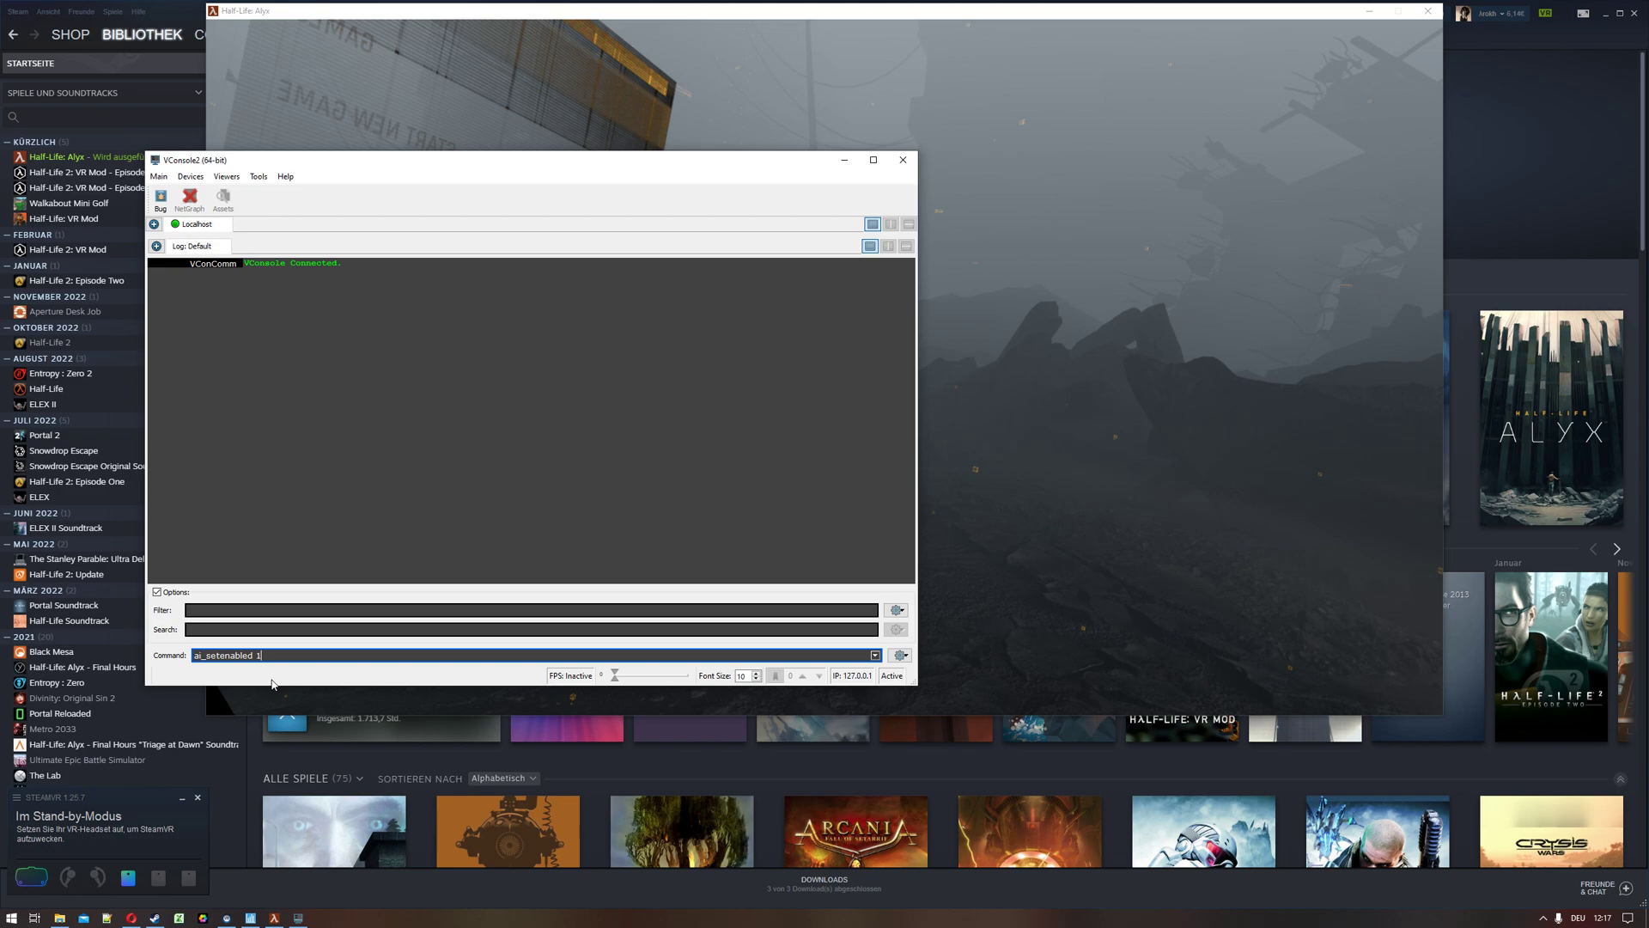
key(Enter)
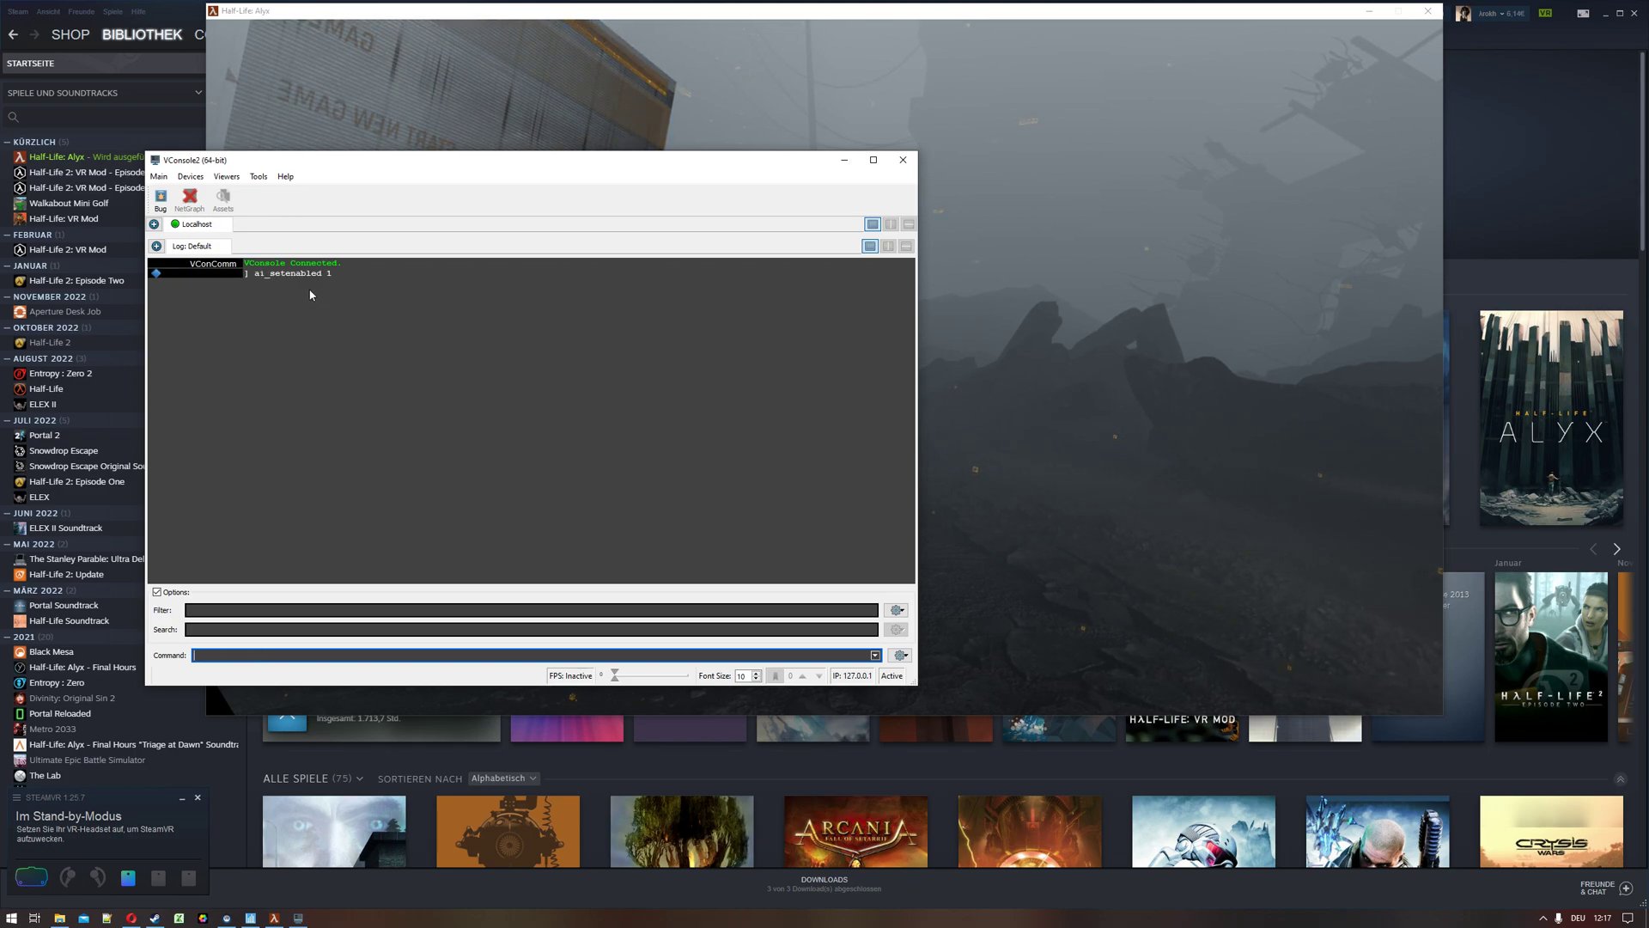